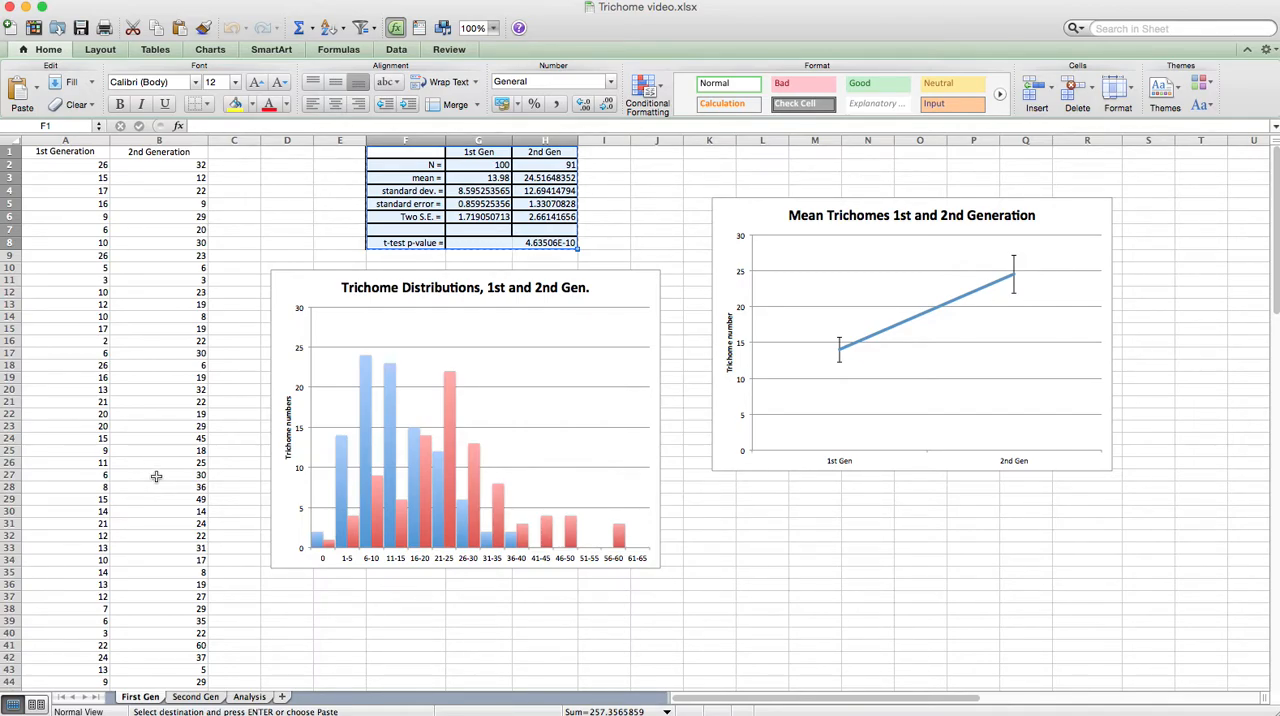
mouse_move(384, 270)
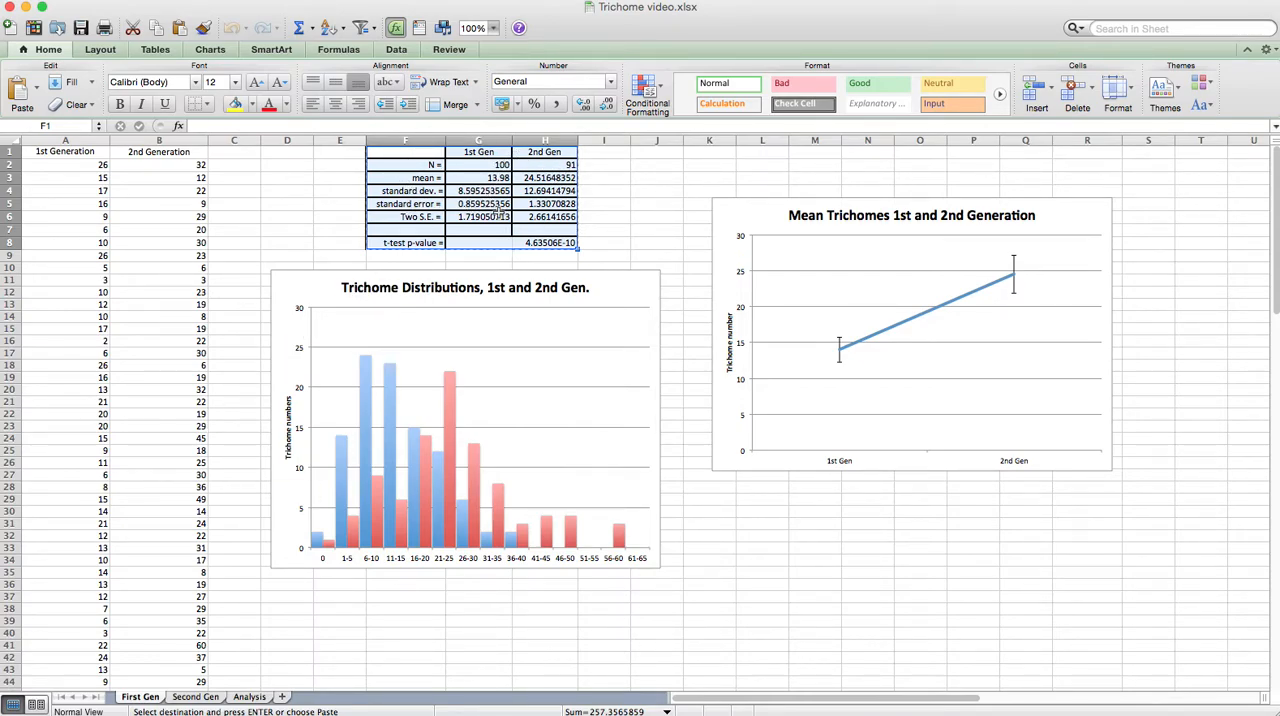
mouse_move(798, 230)
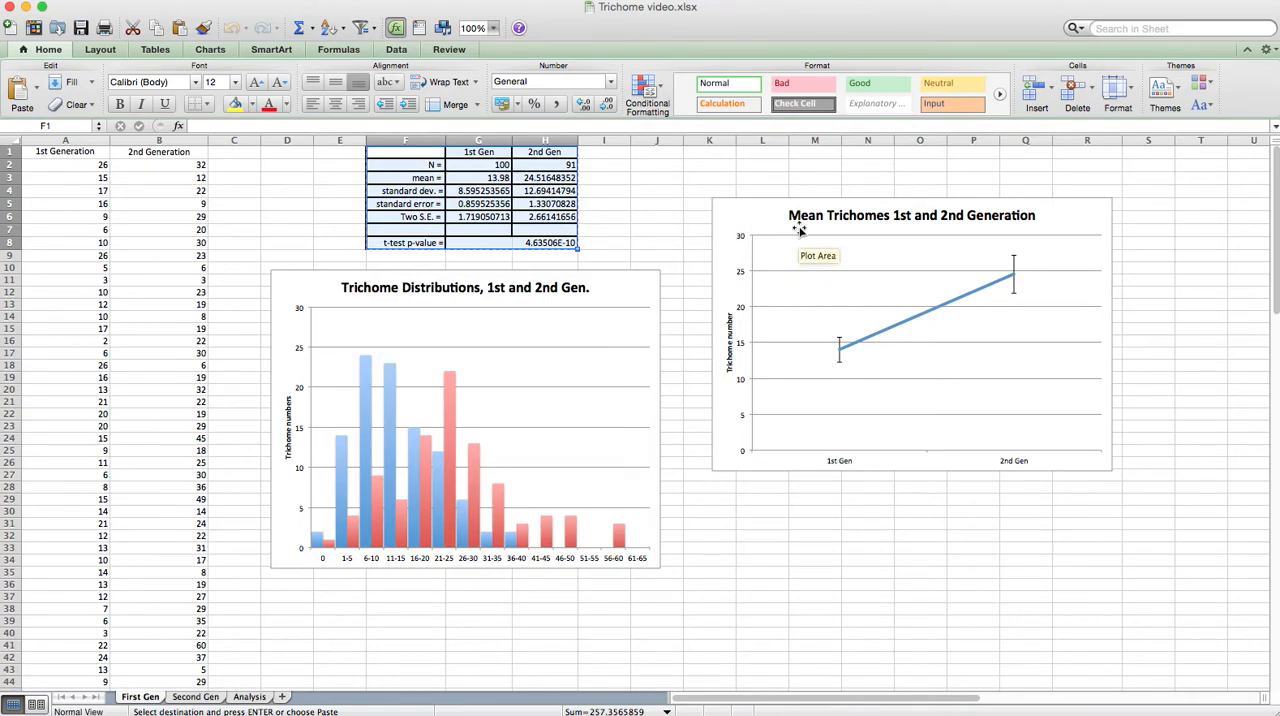
mouse_move(1072, 250)
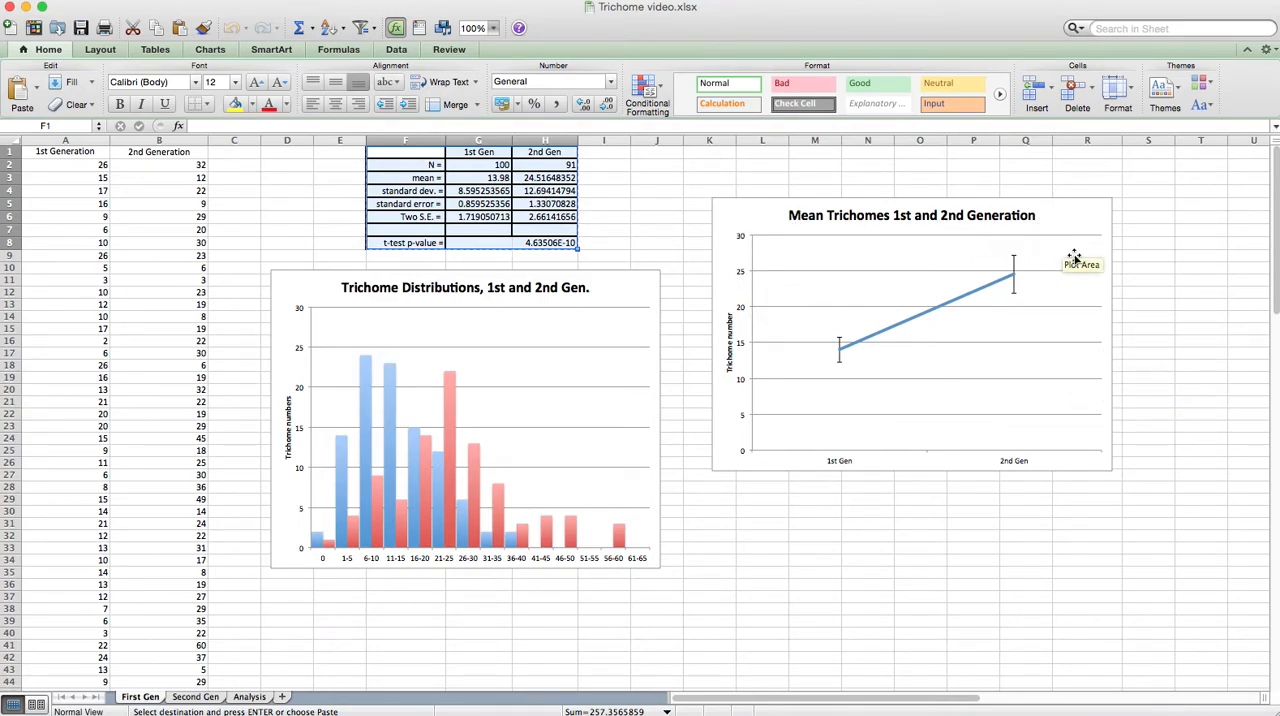
mouse_move(1072, 392)
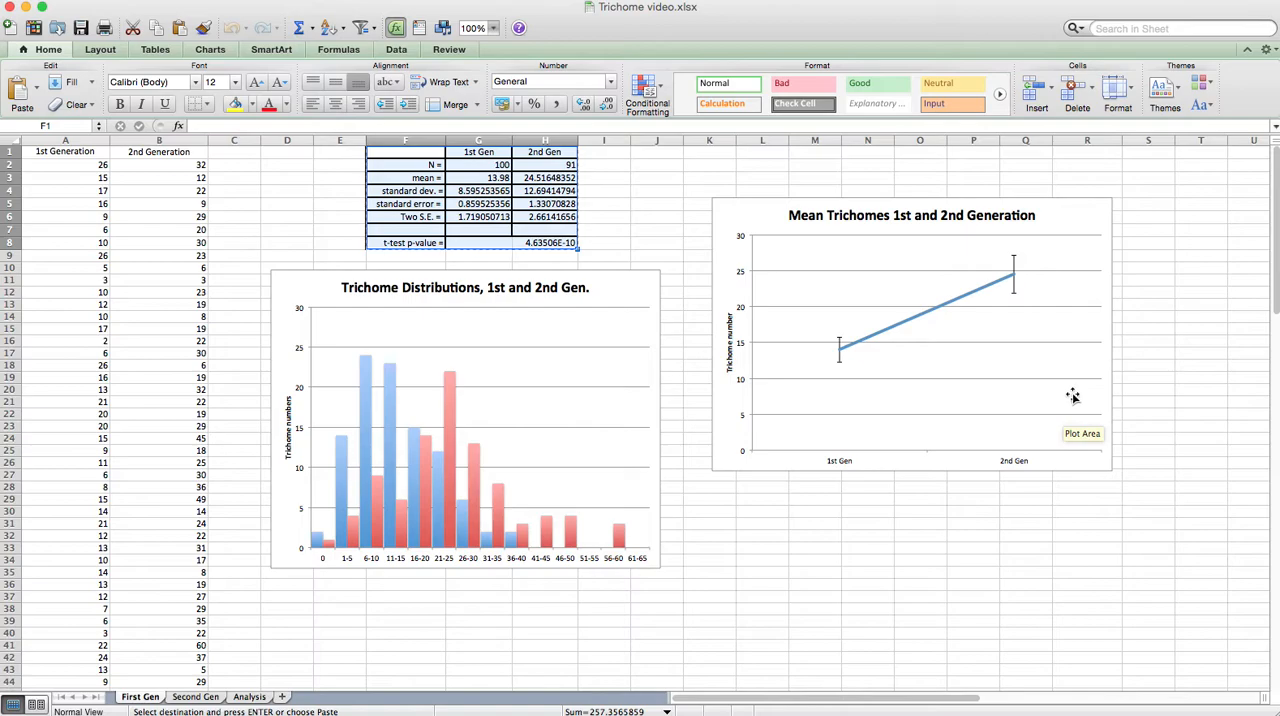
mouse_move(1068, 360)
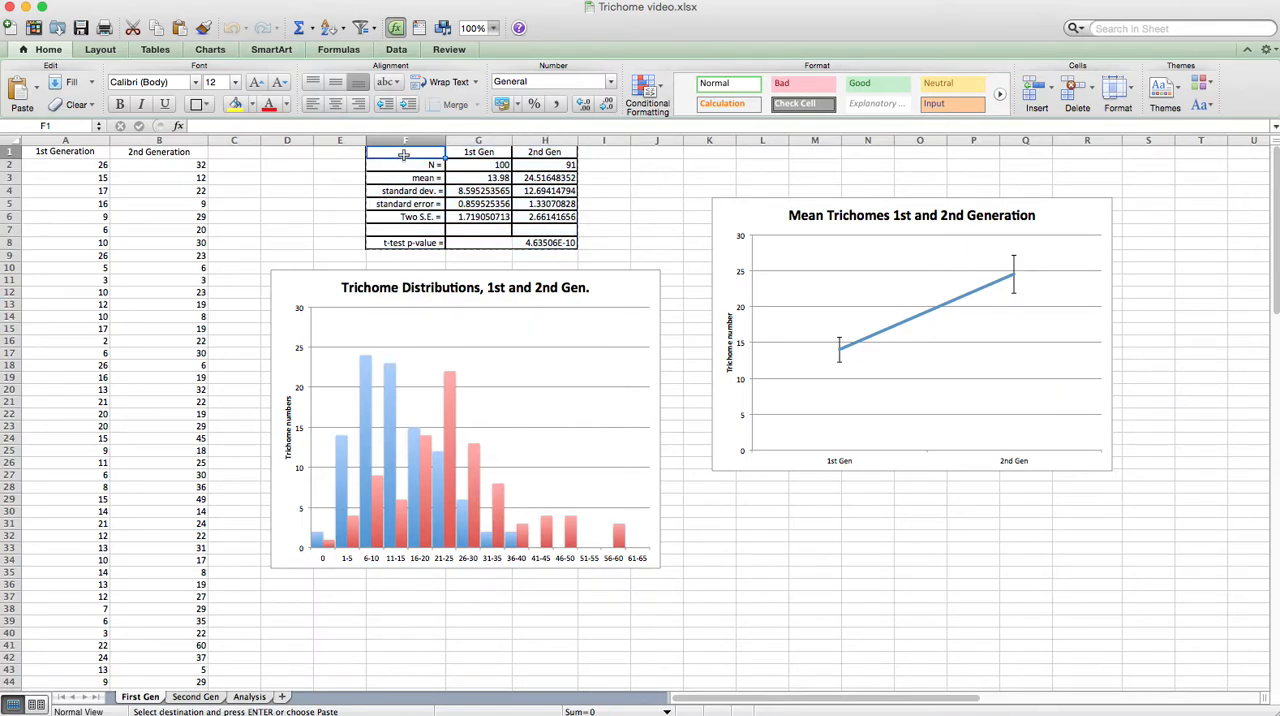
- Copy the Excel summary table range E1:H8 with N, means, SD, SE and two S.E
left_click_drag(404, 152, 550, 242)
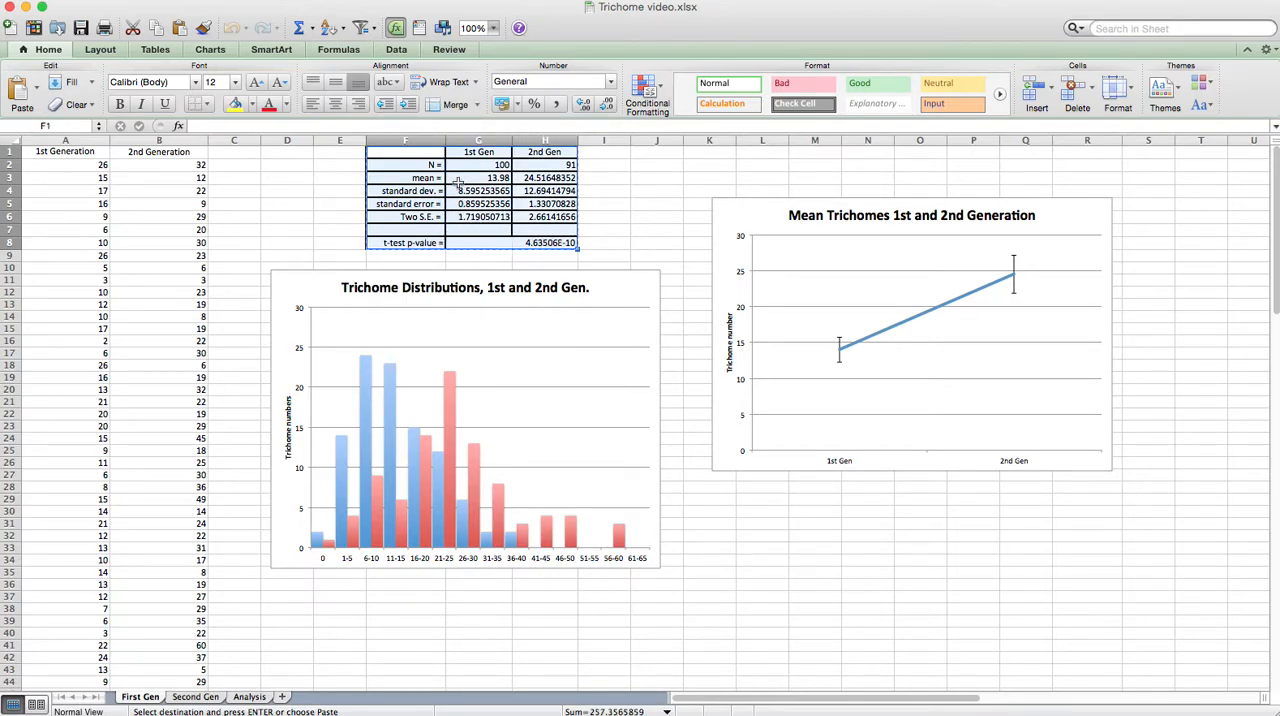
right_click(458, 190)
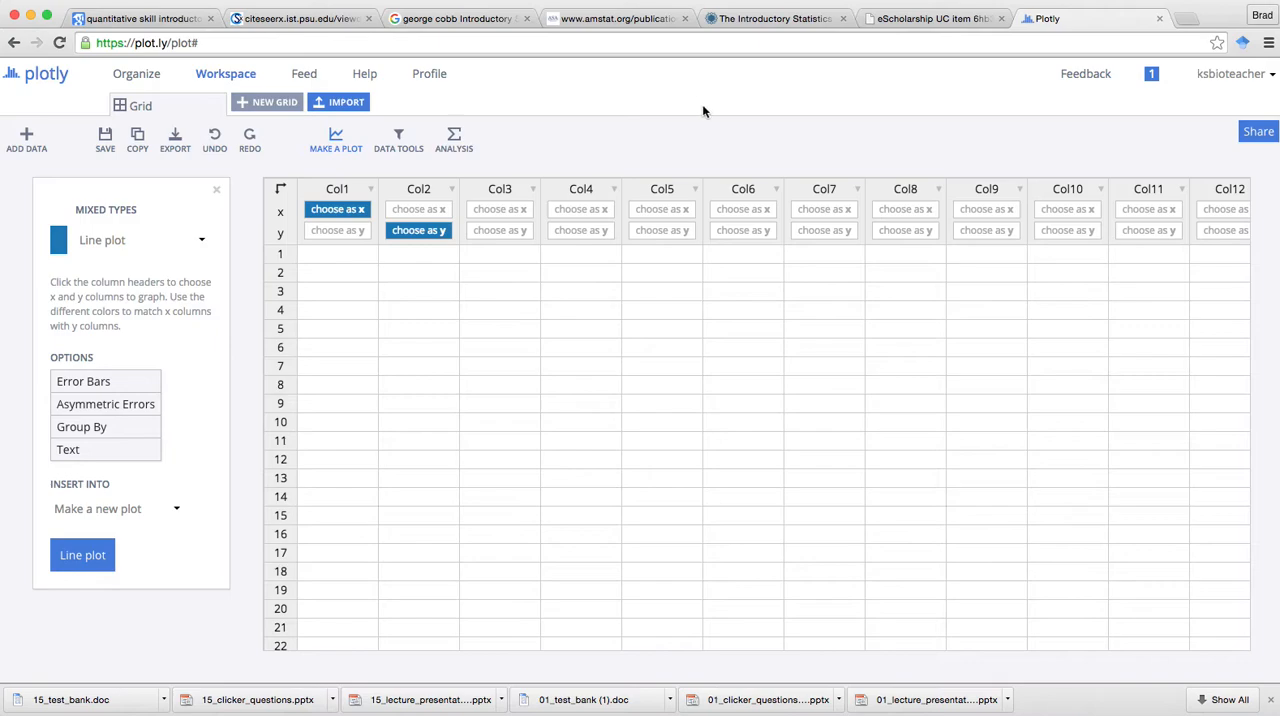
mouse_move(1222, 84)
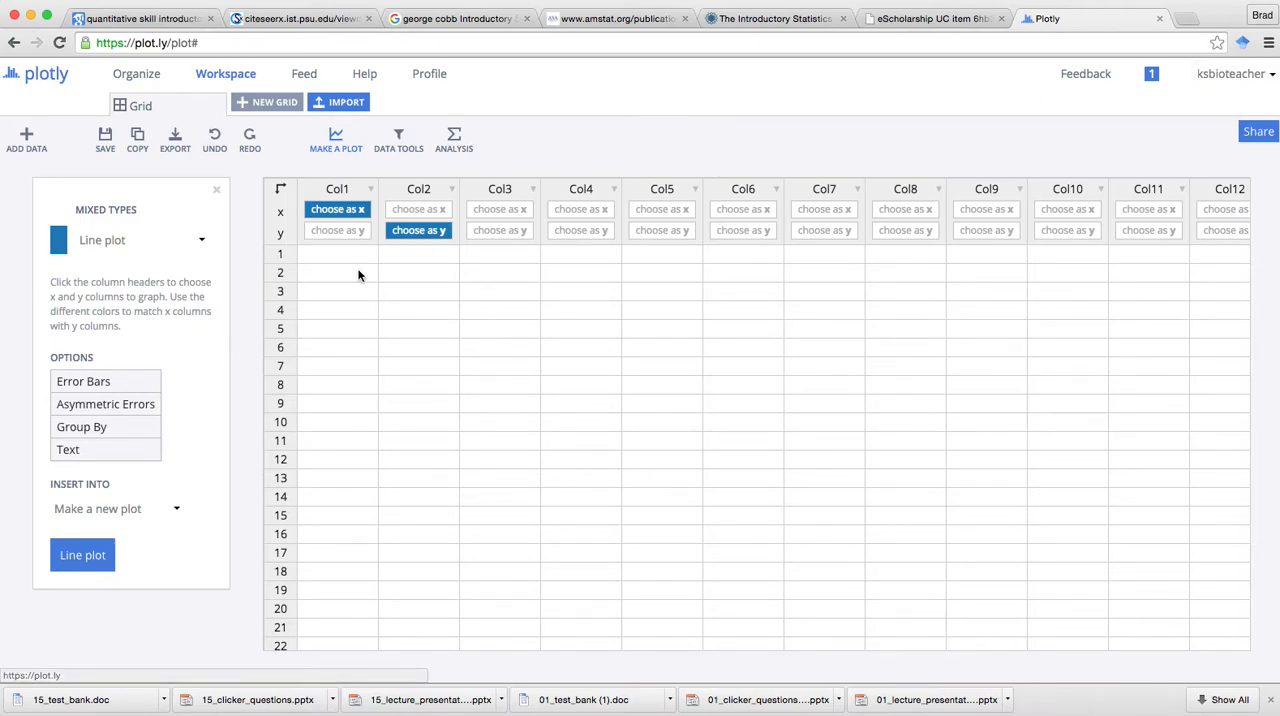
- Paste the copied trichome statistics table into the first cell of the Plotly grid
left_click(336, 252)
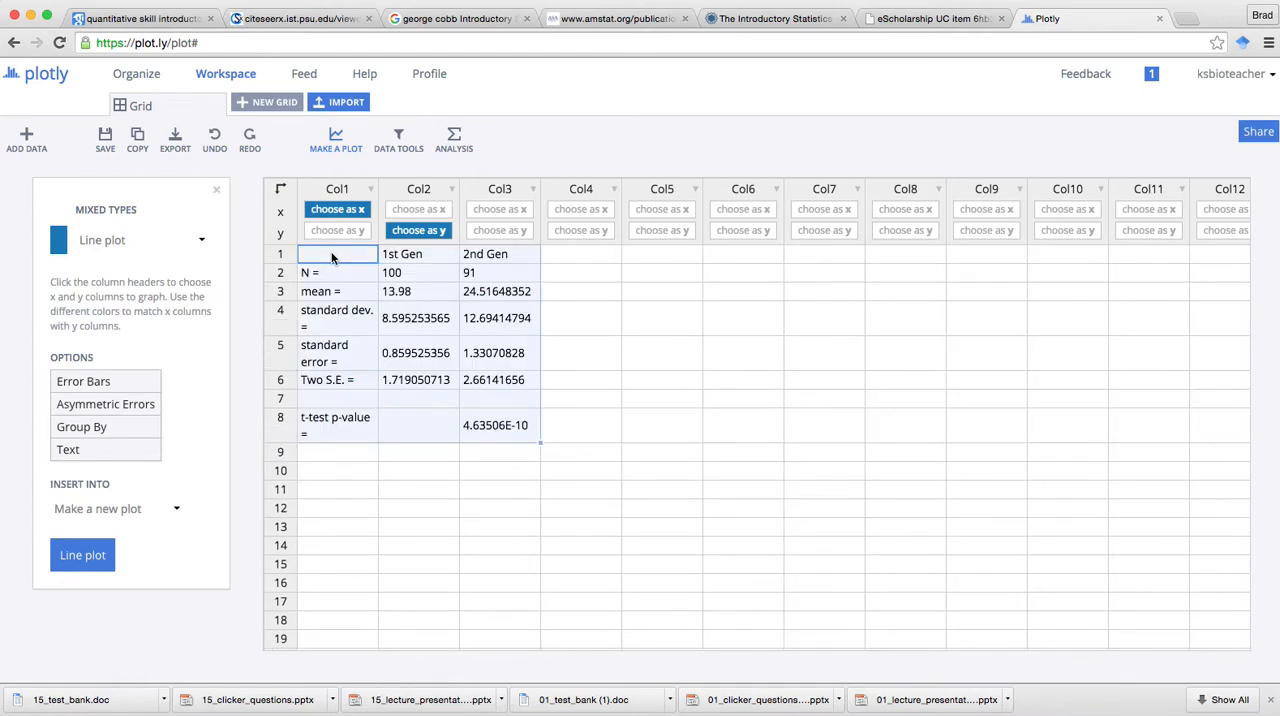
mouse_move(376, 188)
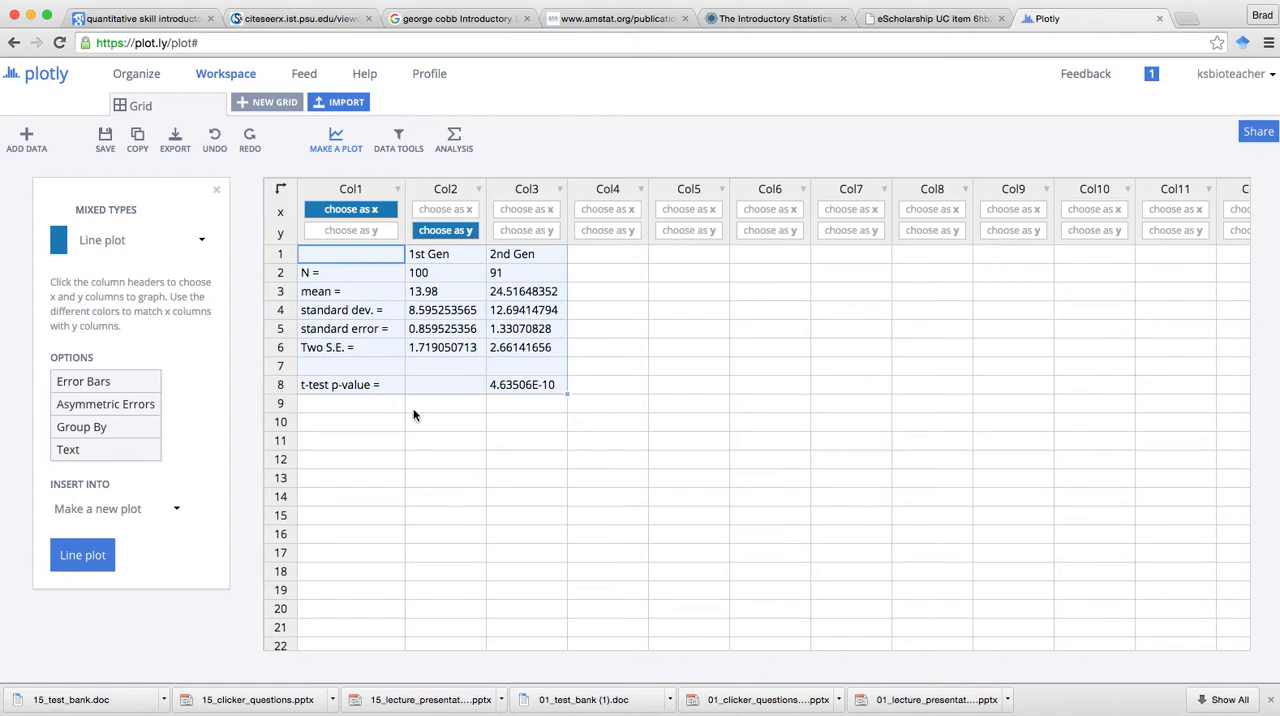
mouse_move(696, 406)
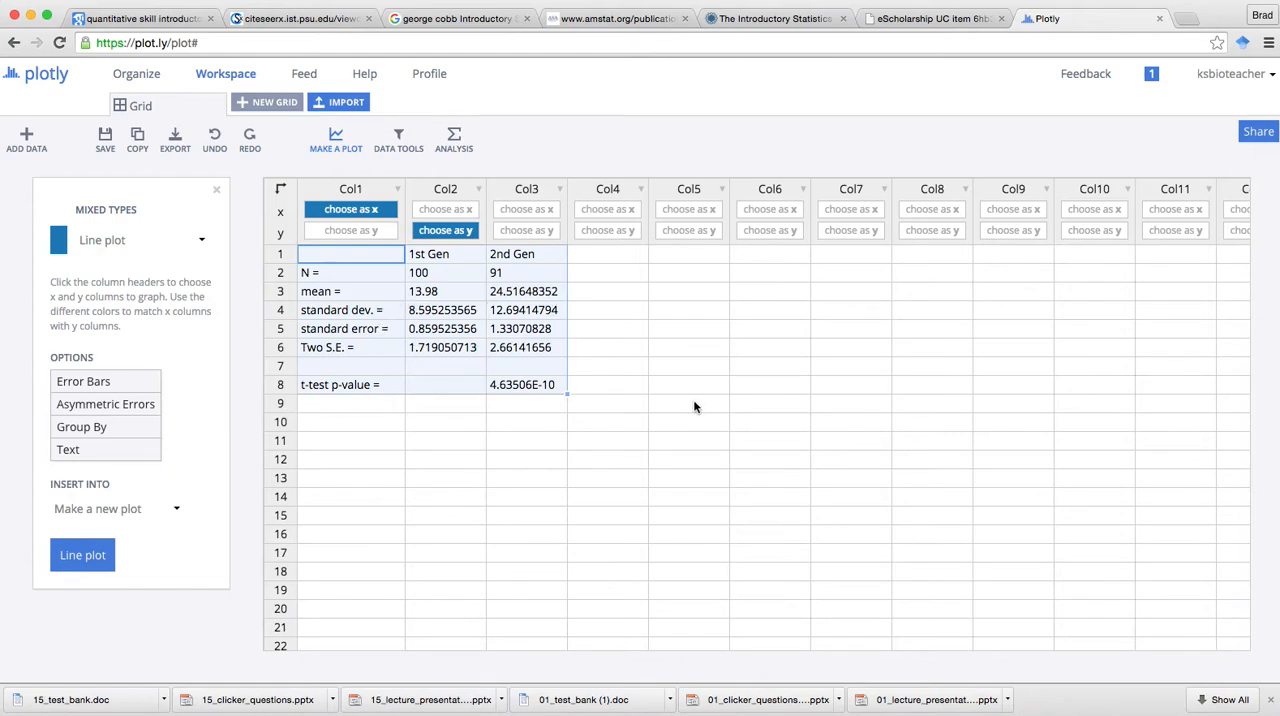
mouse_move(388, 300)
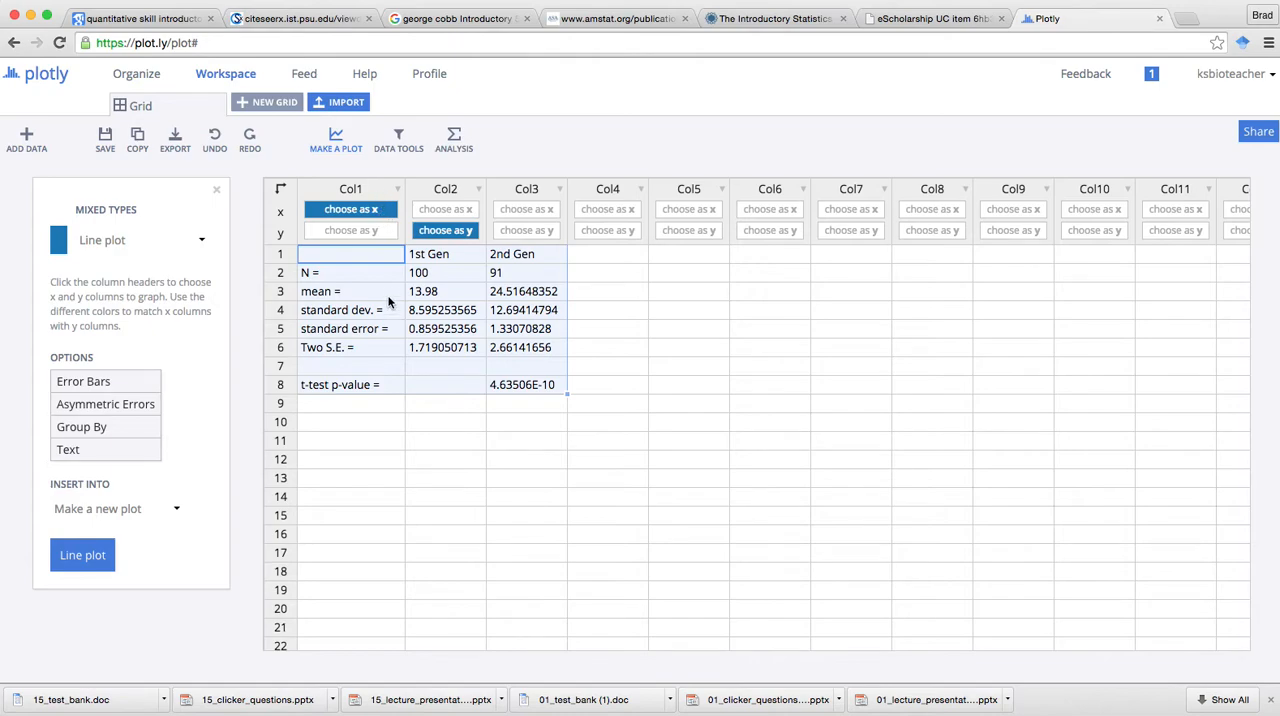
mouse_move(516, 292)
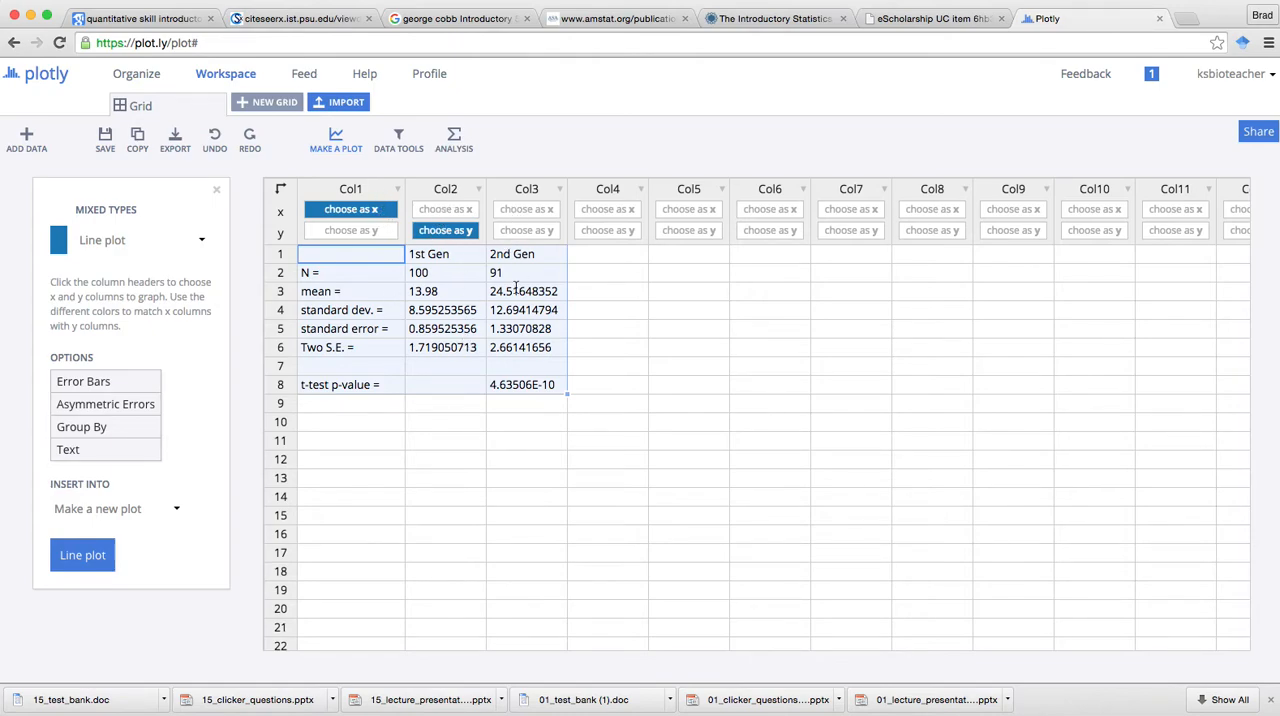
mouse_move(600, 292)
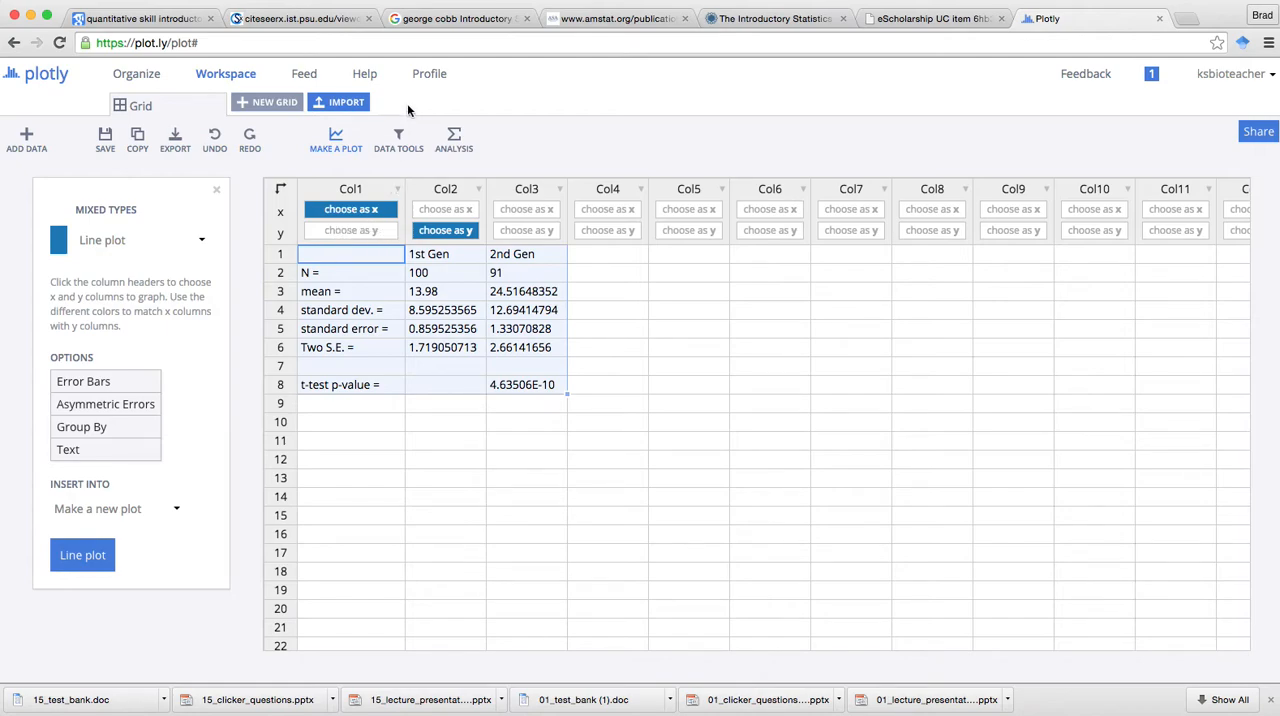
- Transpose the grid via Data Tools so 1st Gen and 2nd Gen become rows
left_click(396, 140)
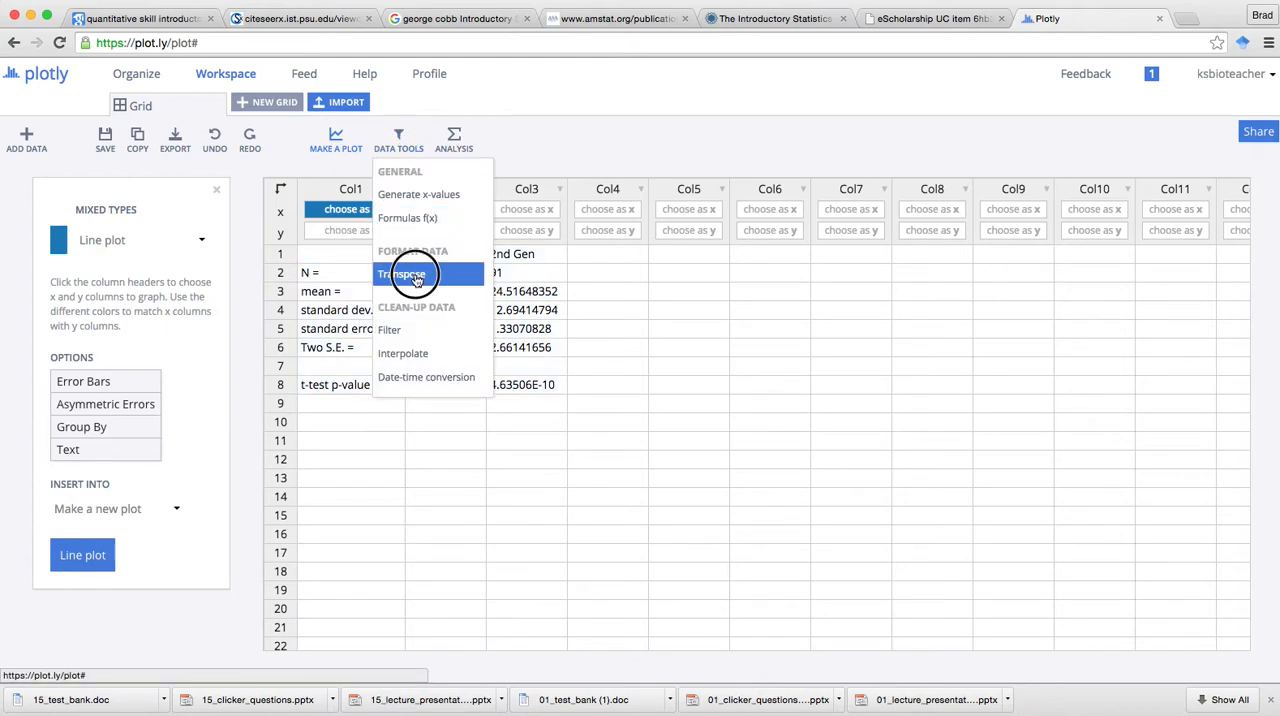
left_click(404, 272)
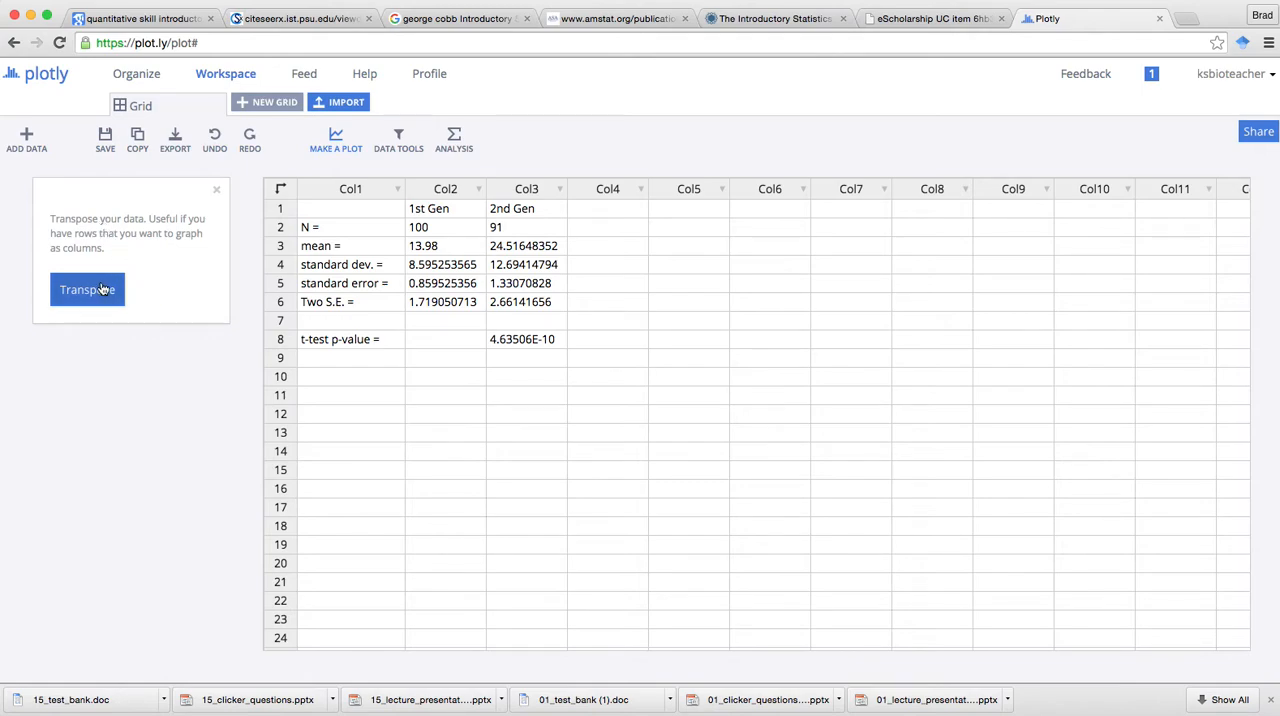
left_click(88, 288)
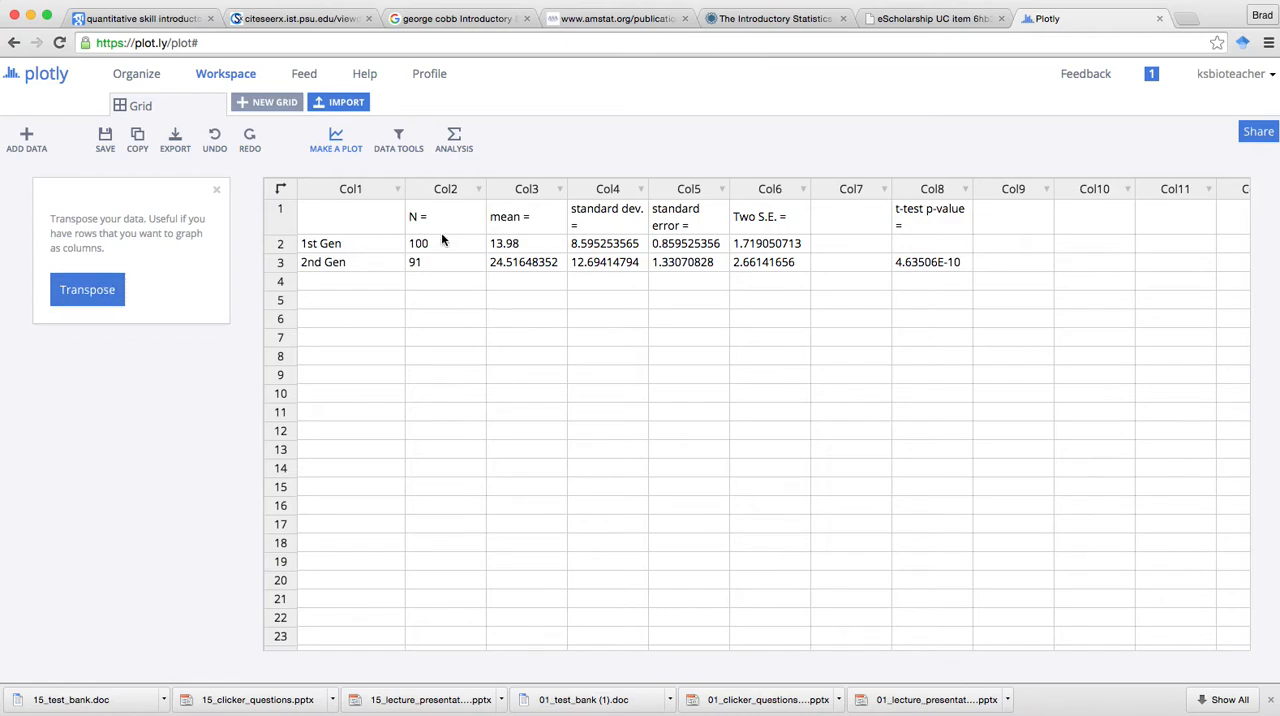
mouse_move(316, 164)
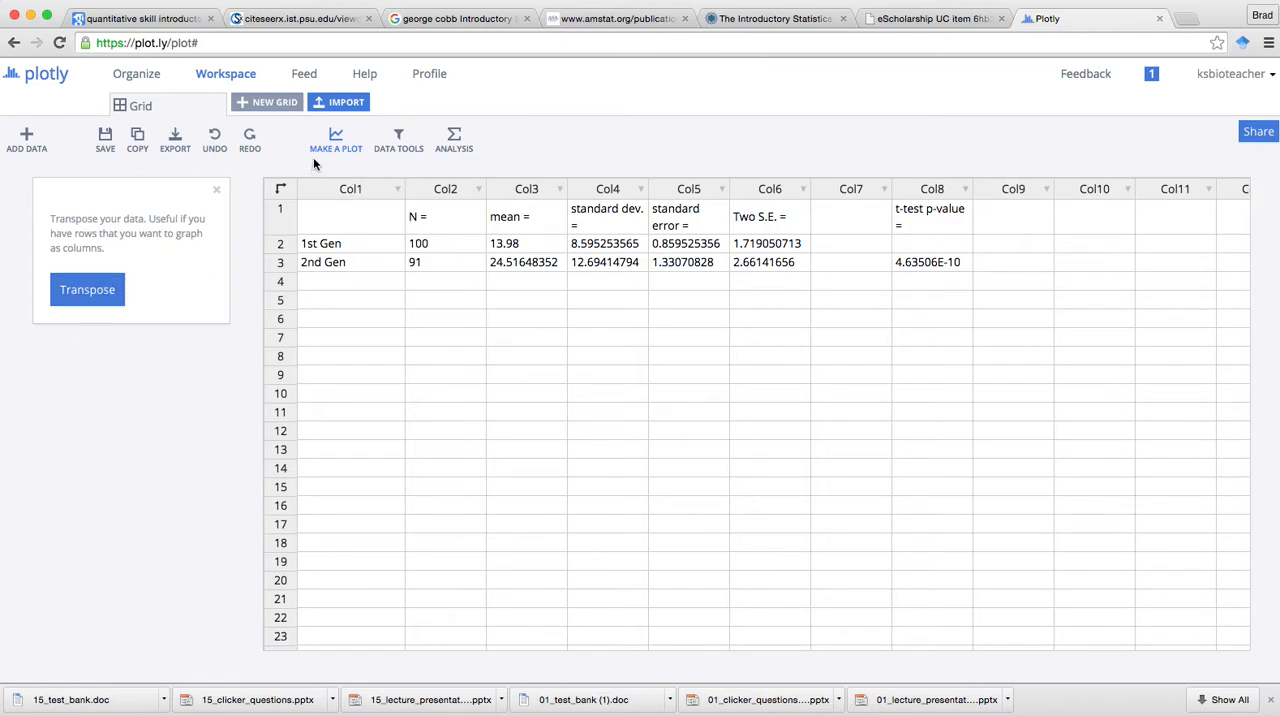
- Assign generation names as x, Col3 means as y and Col6 Two S.E. as y error bars
left_click(336, 140)
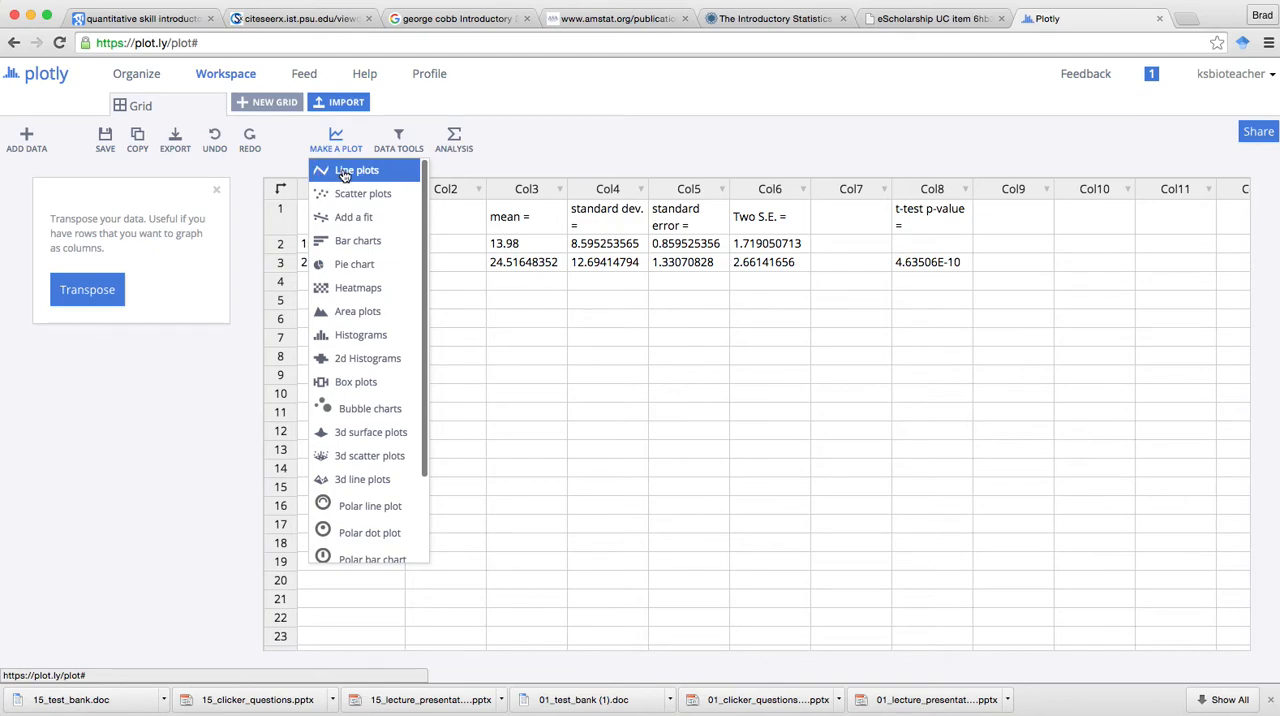
left_click(356, 170)
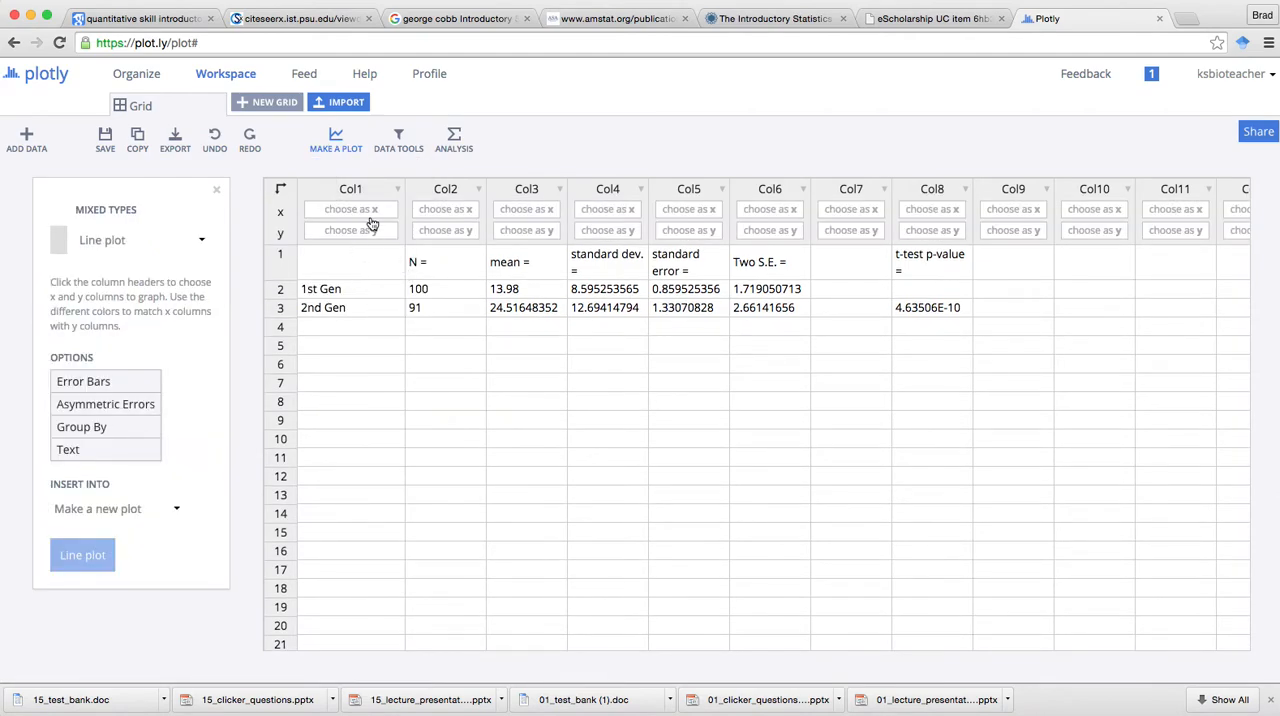
left_click(350, 208)
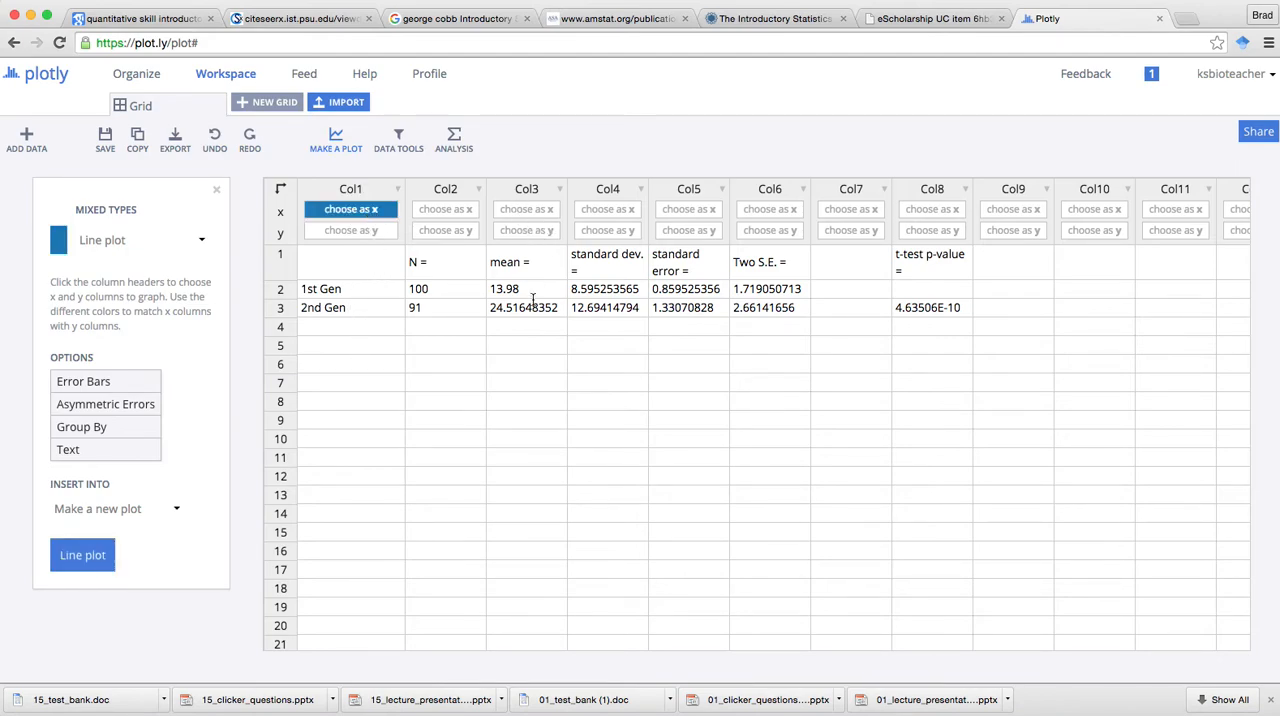
left_click(526, 230)
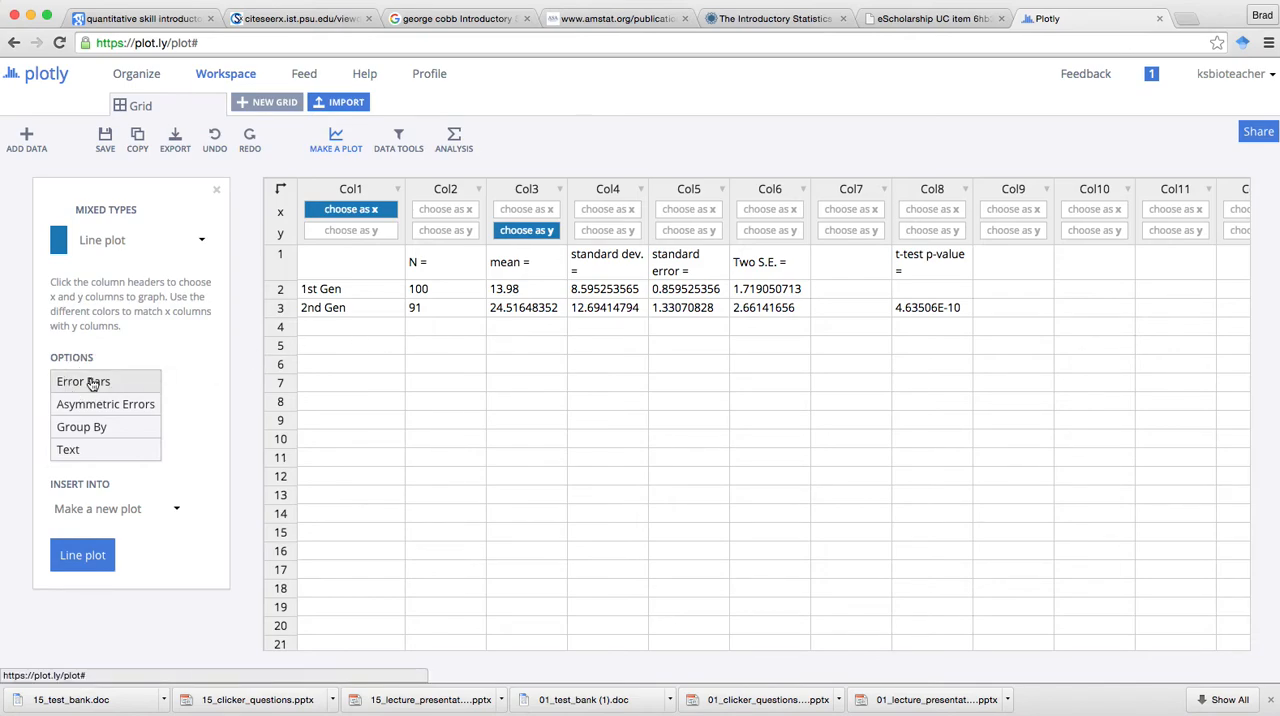
left_click(84, 380)
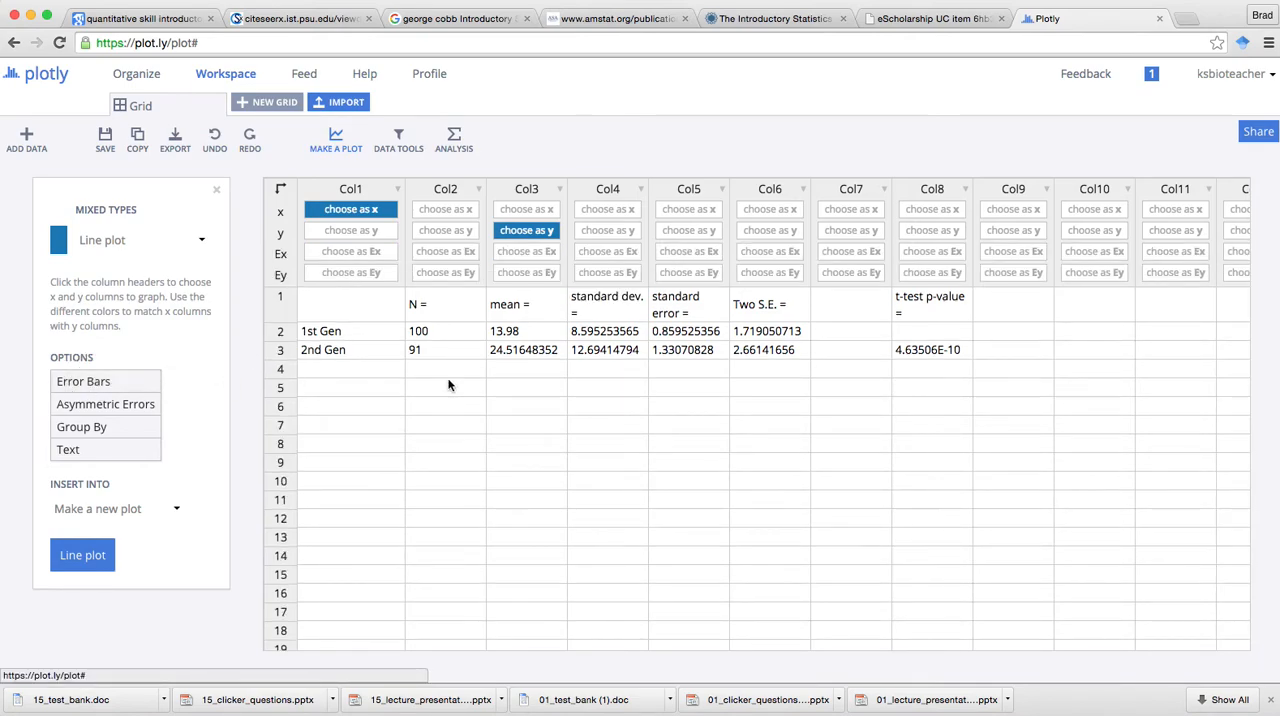
mouse_move(780, 288)
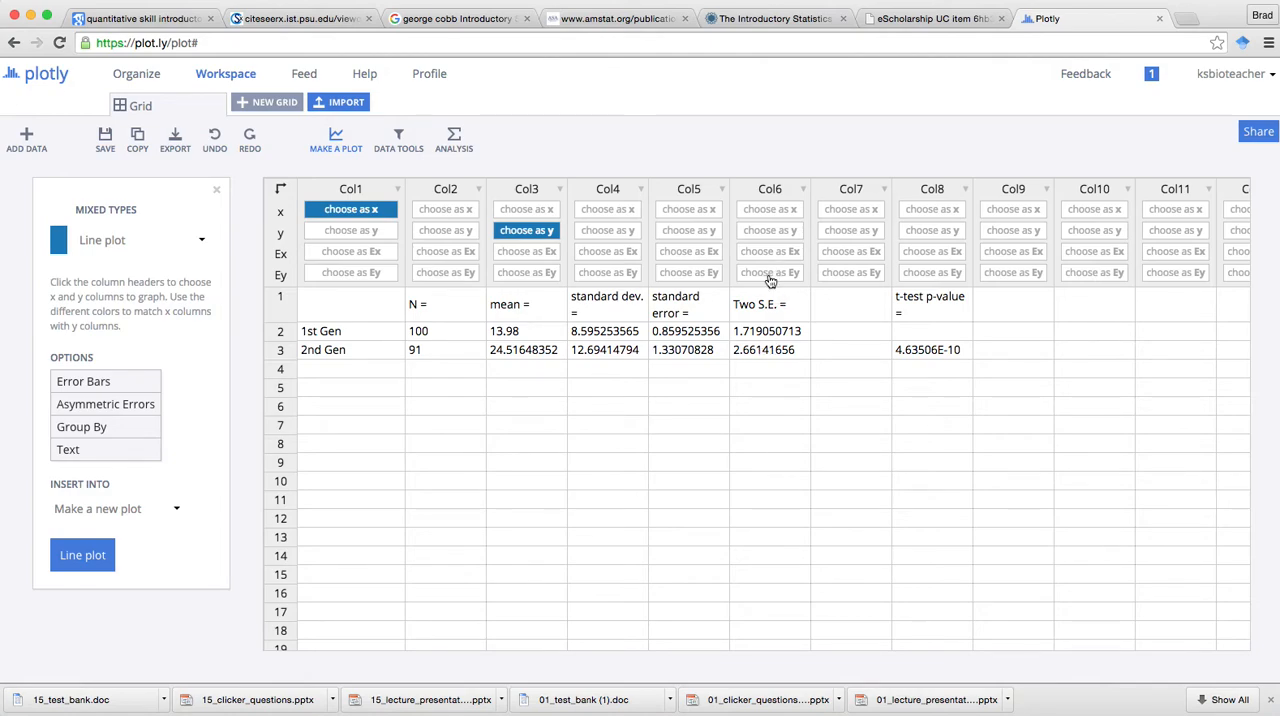
left_click(768, 272)
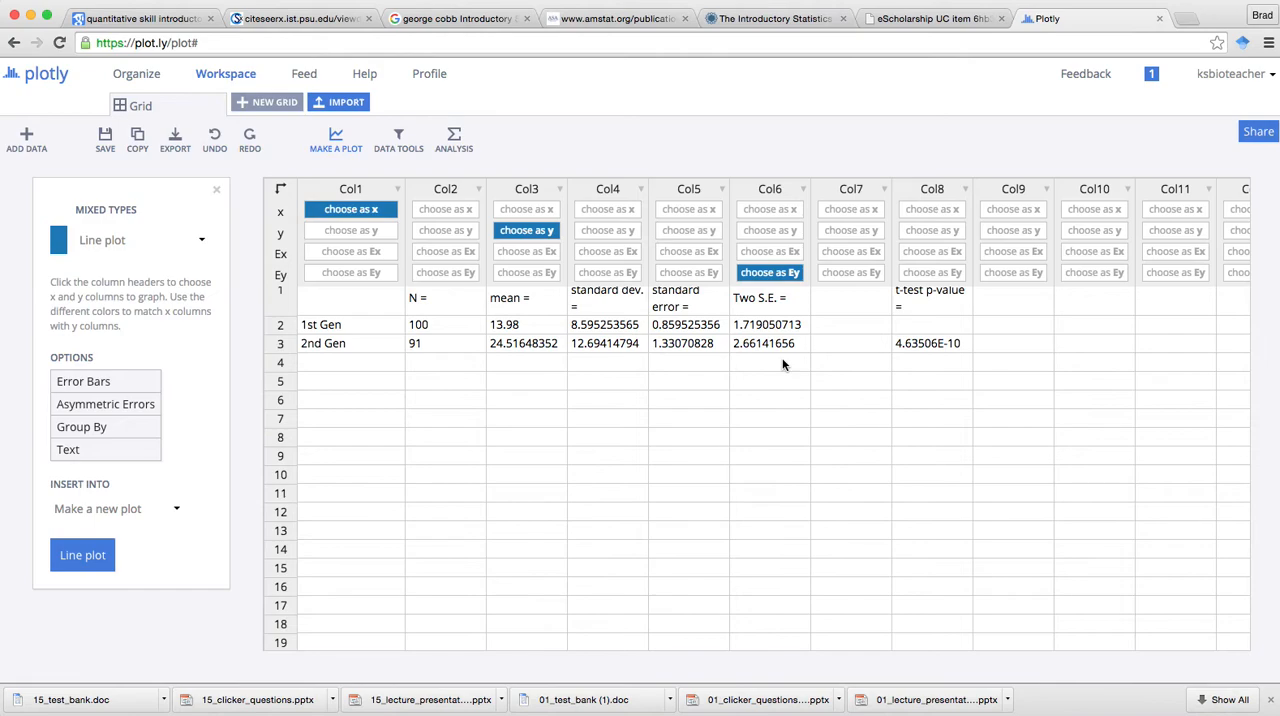
mouse_move(376, 264)
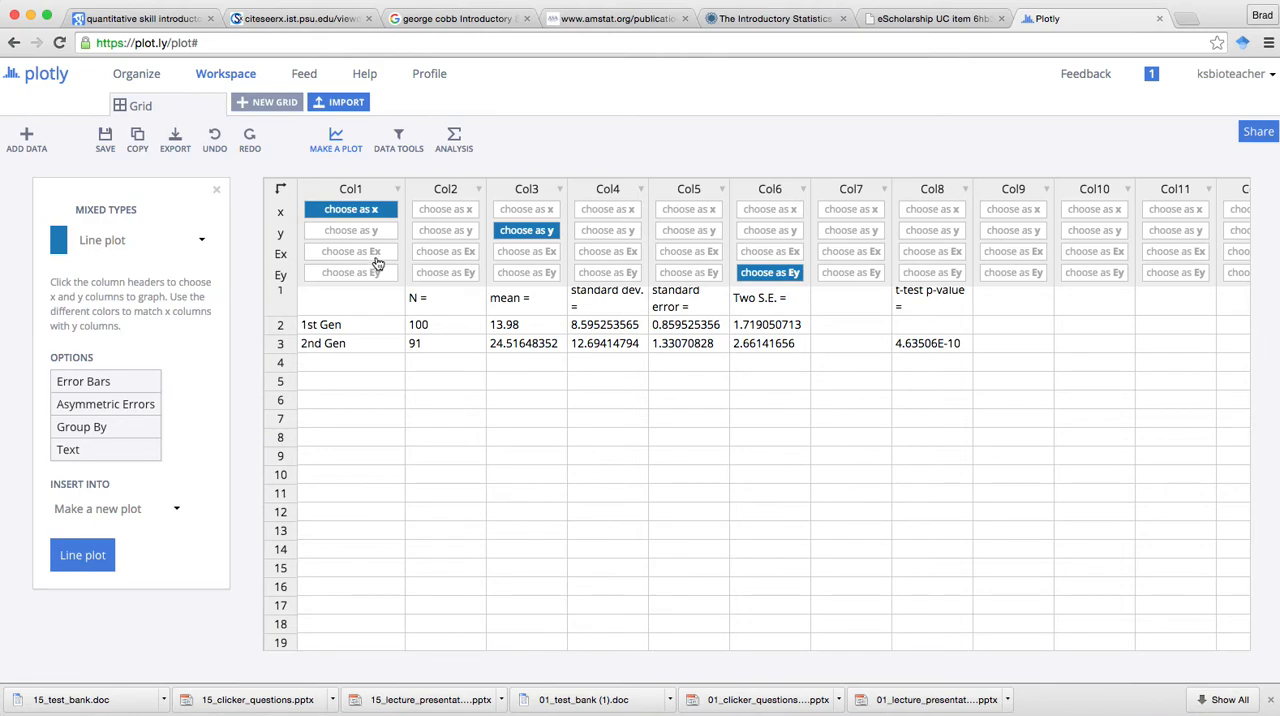
- Generate the line plot of 1st and 2nd Gen means with error bars
left_click(336, 140)
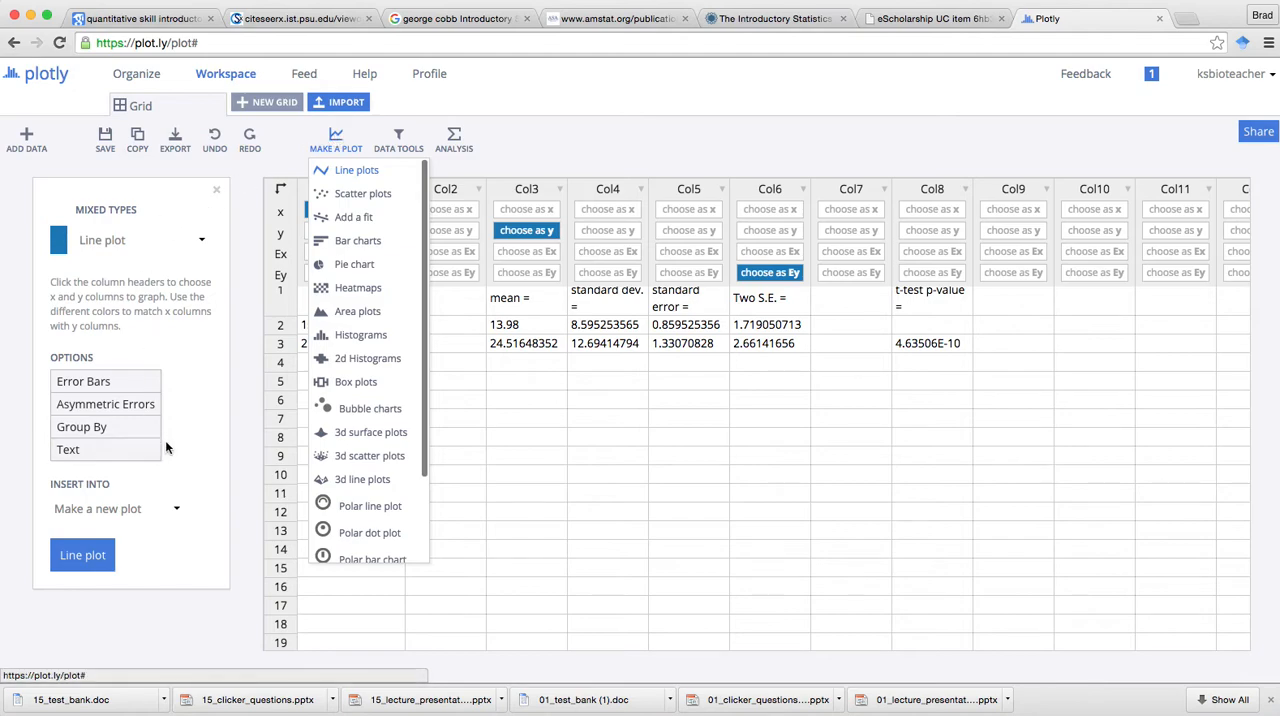
left_click(82, 556)
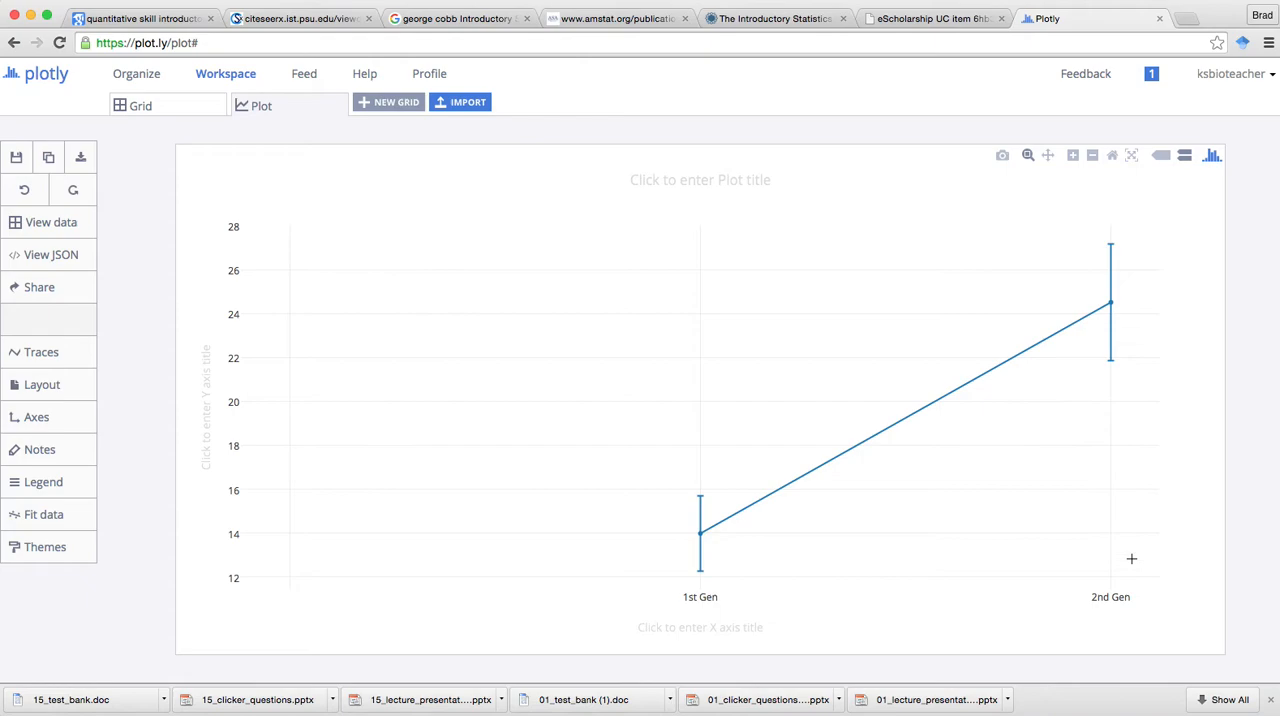
- Title the plot 'Trichomes in Two Generations' and label the y axis 'Mean Trichome Number'
left_click(700, 182)
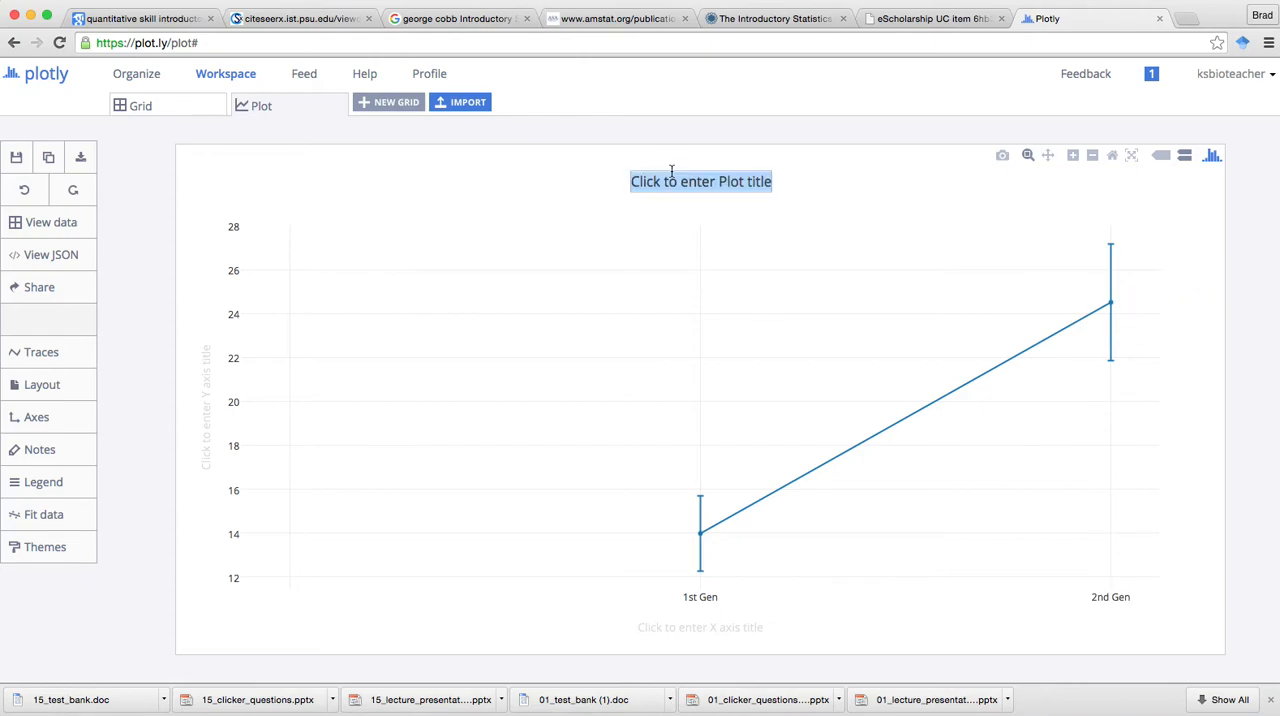
type("Trichomes in")
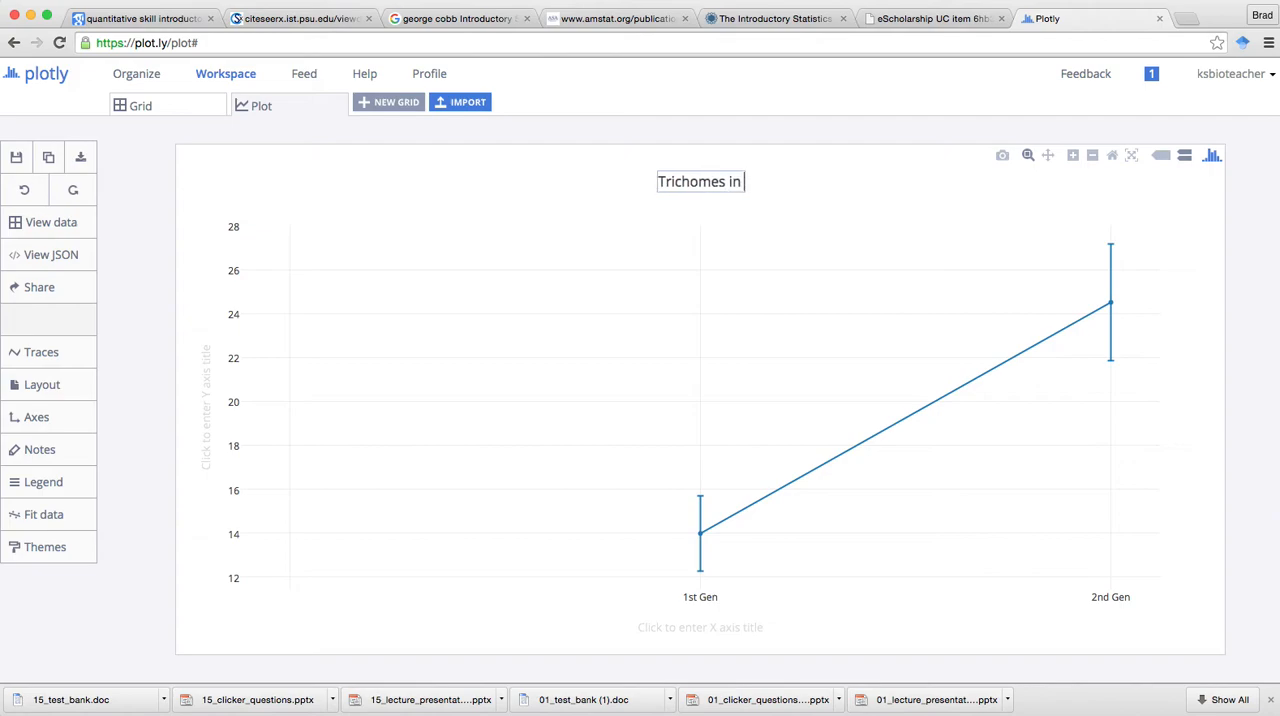
type("Two Generations")
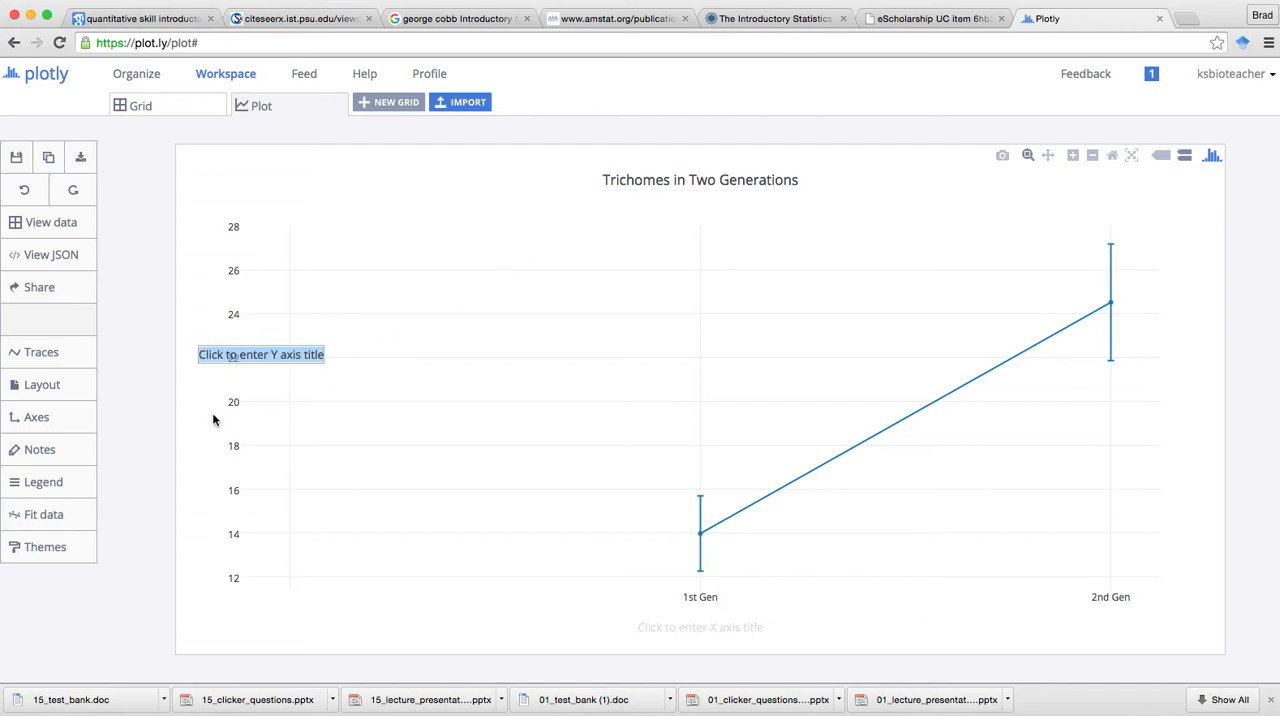
type("Mean Trichome n")
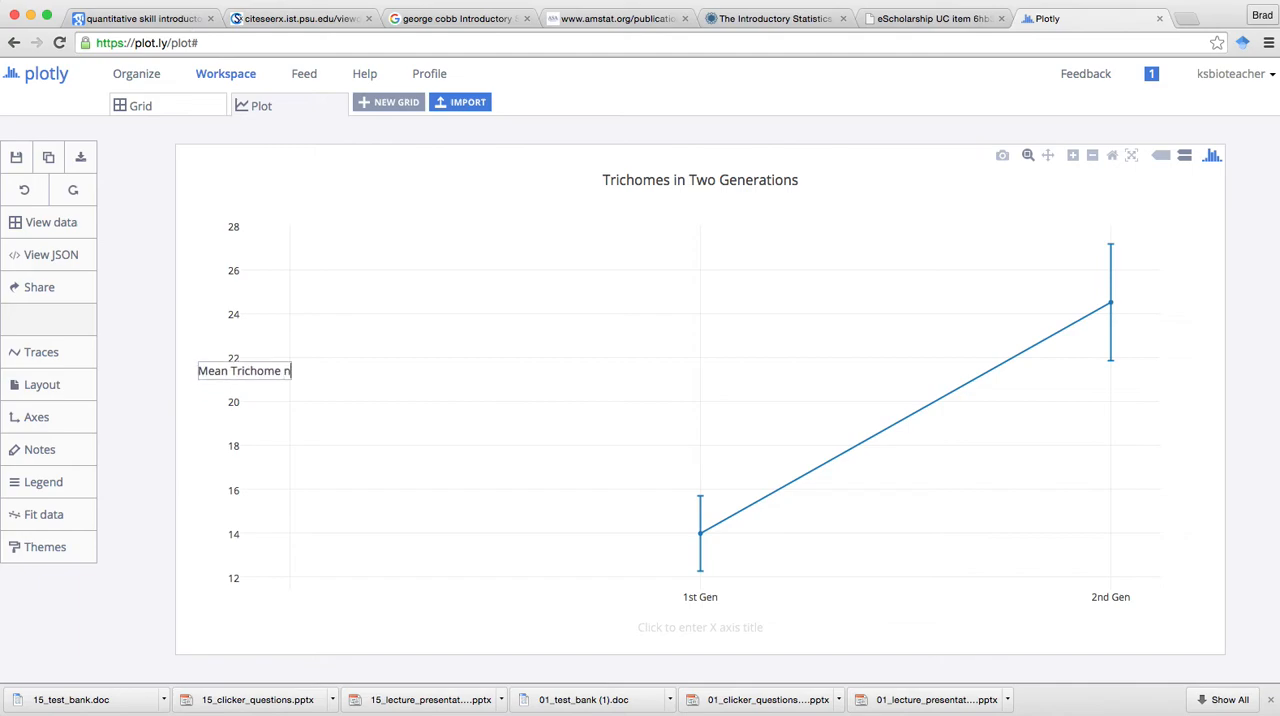
key("Backspace")
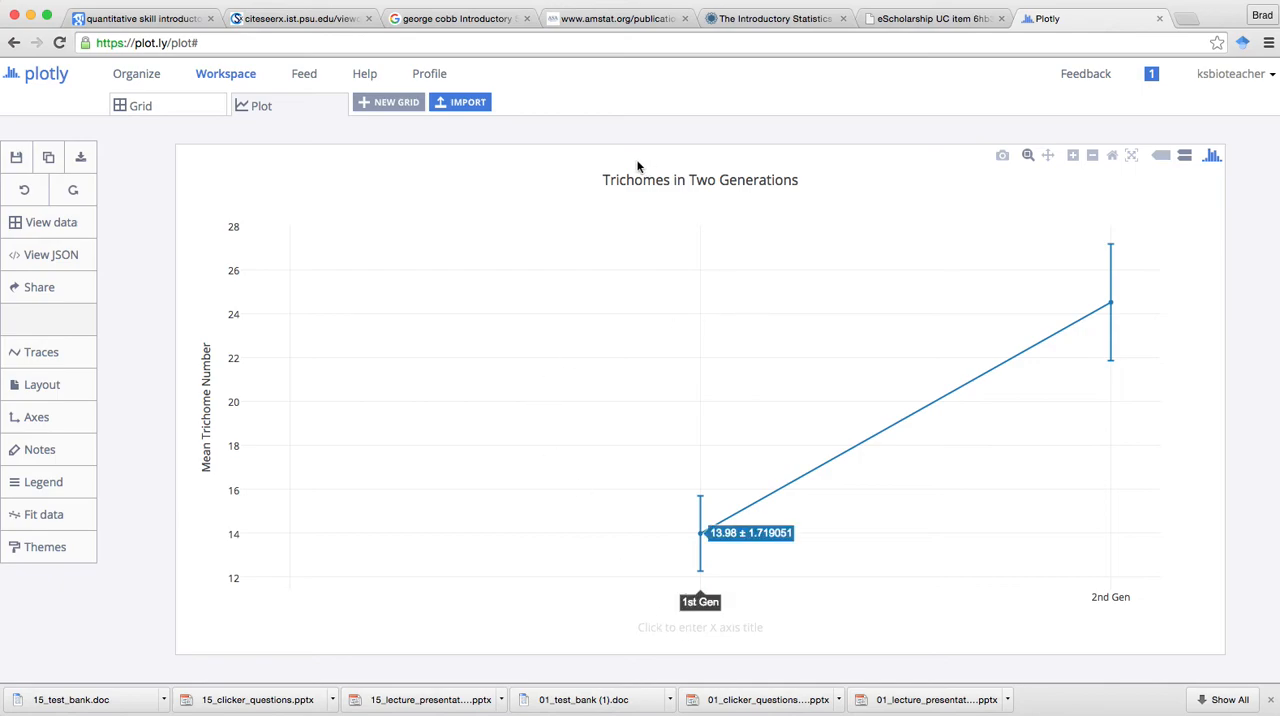
mouse_move(734, 530)
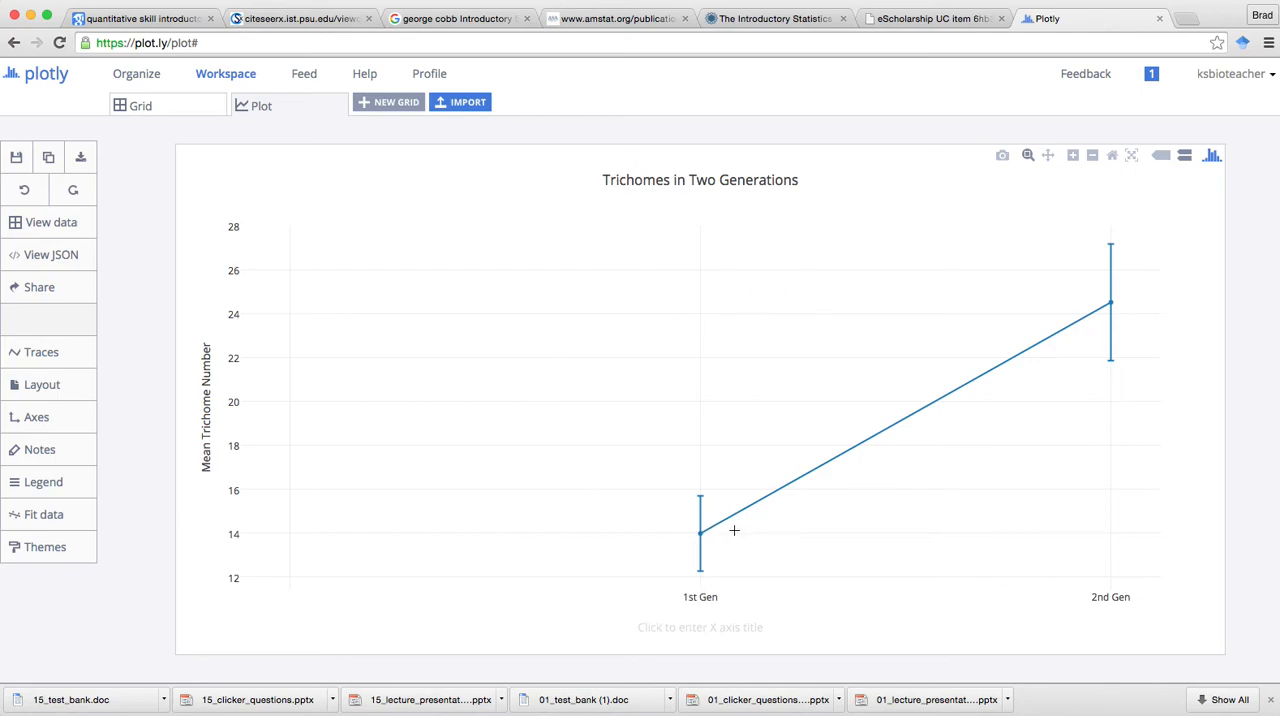
mouse_move(1010, 340)
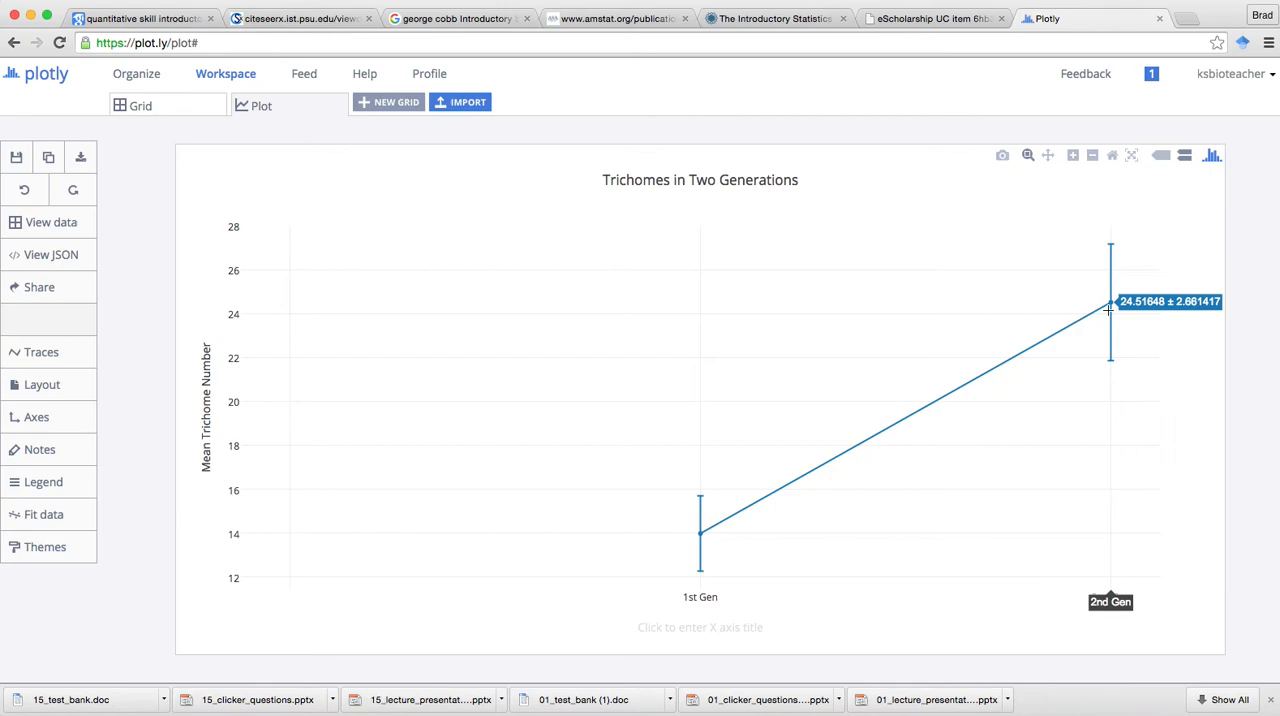
mouse_move(1084, 316)
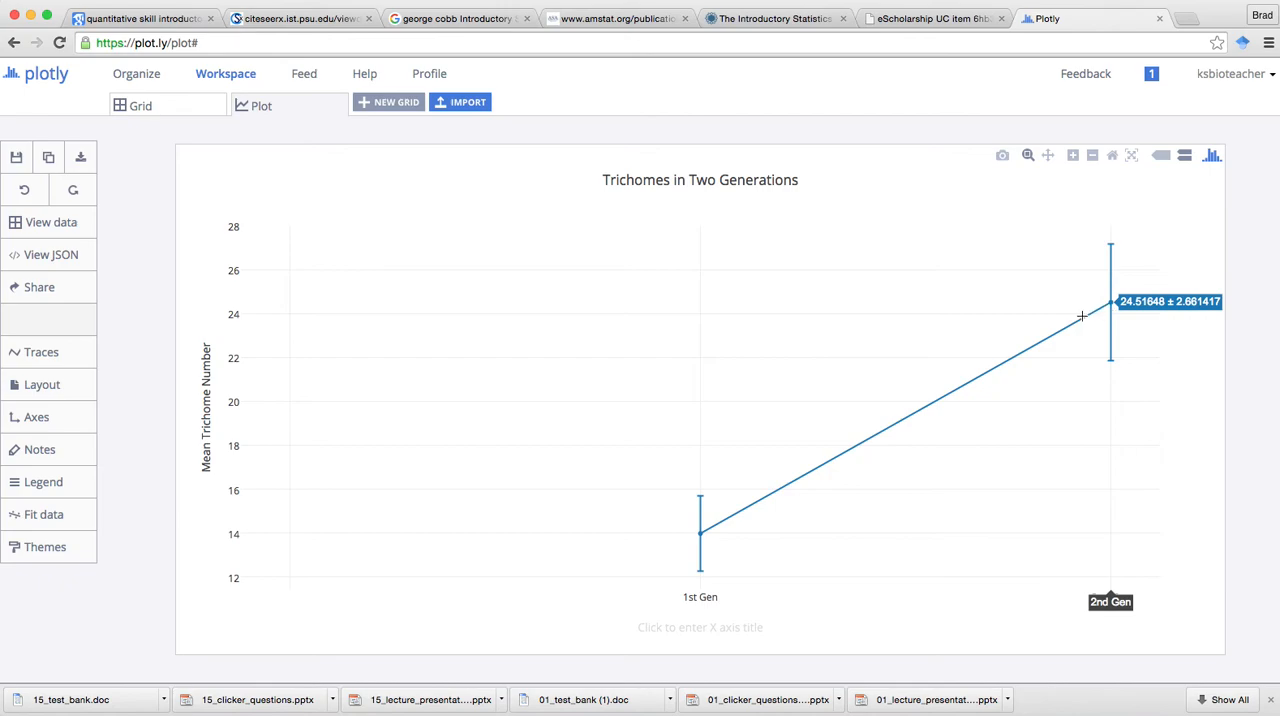
mouse_move(880, 390)
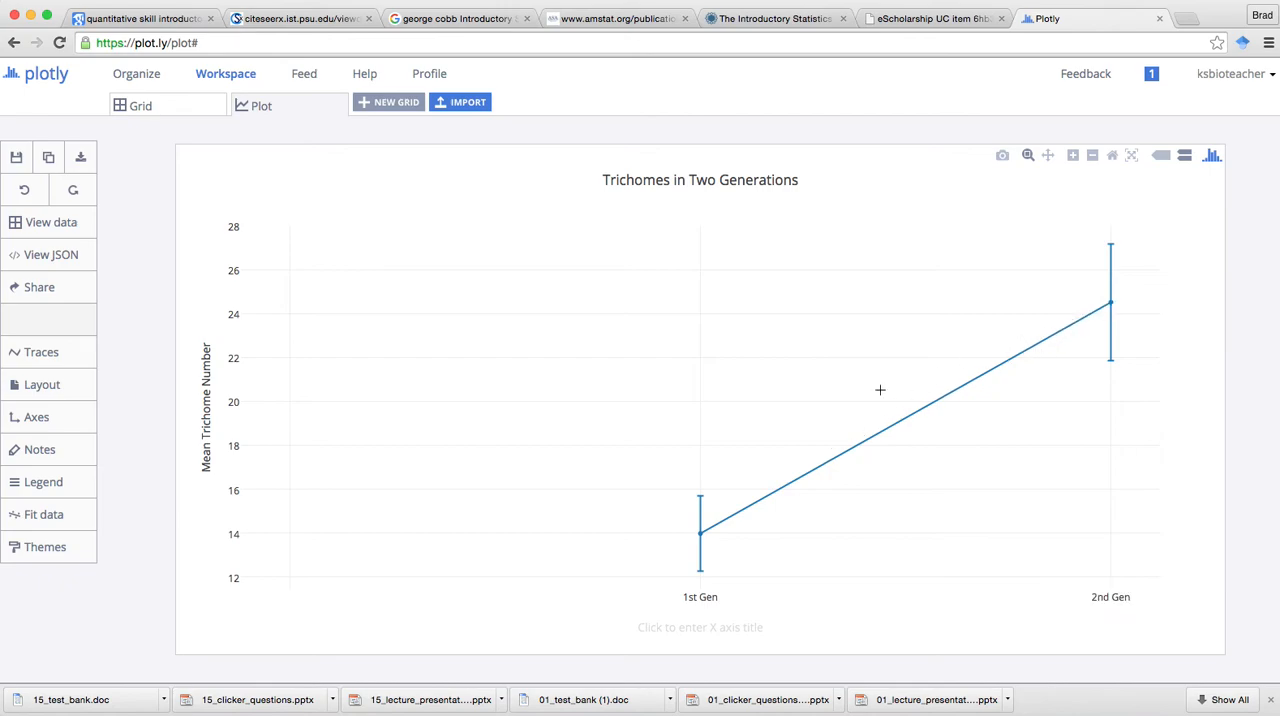
mouse_move(748, 460)
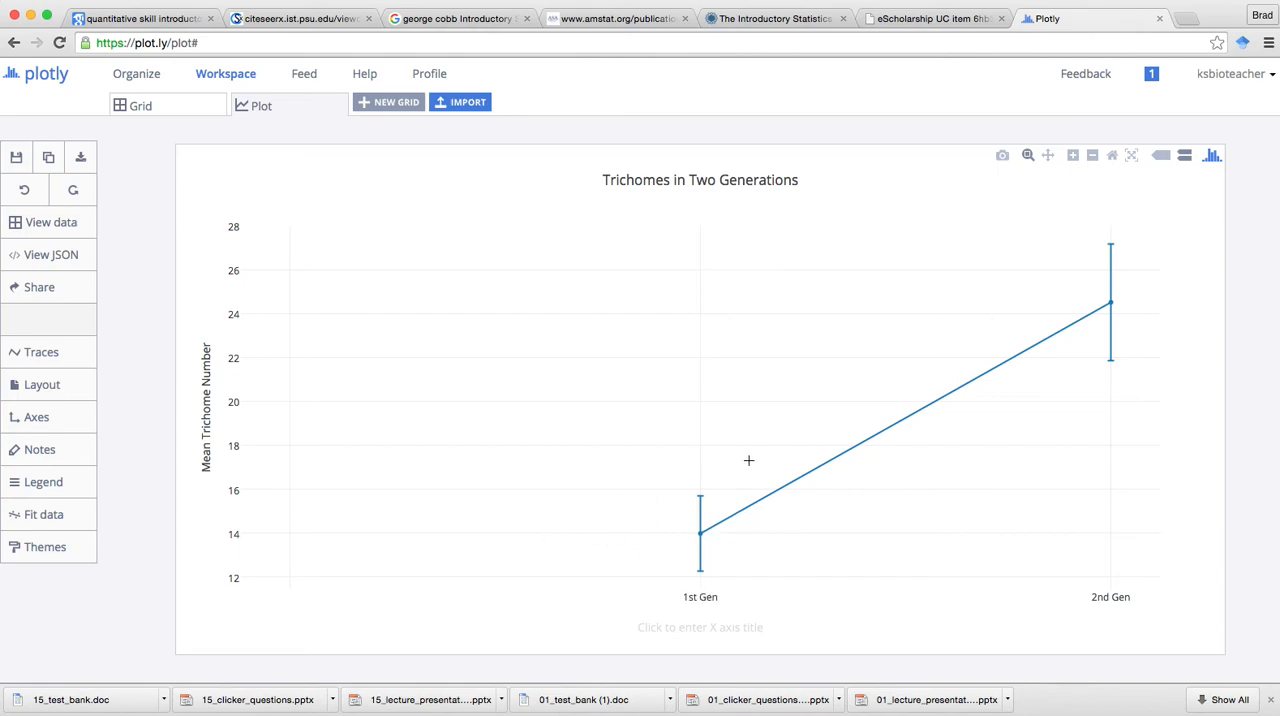
mouse_move(1002, 156)
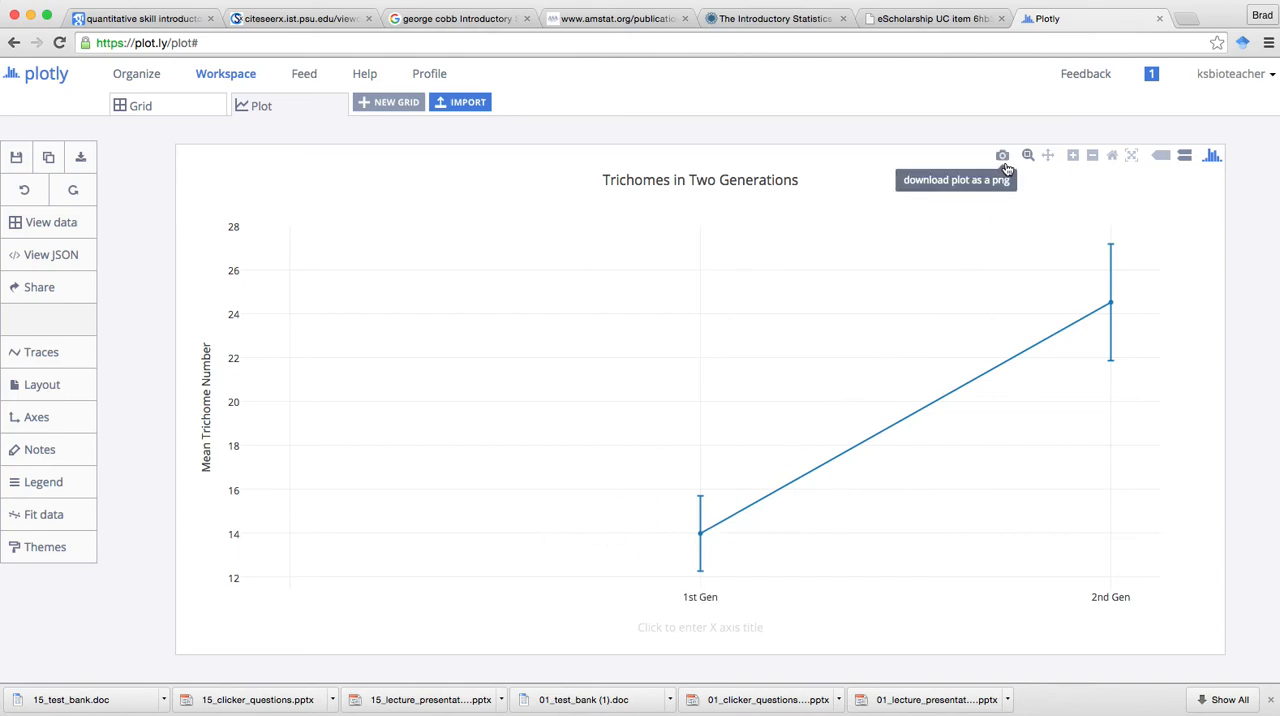
- Download the finished plot as a PNG image (newplot (2).png)
left_click(1002, 156)
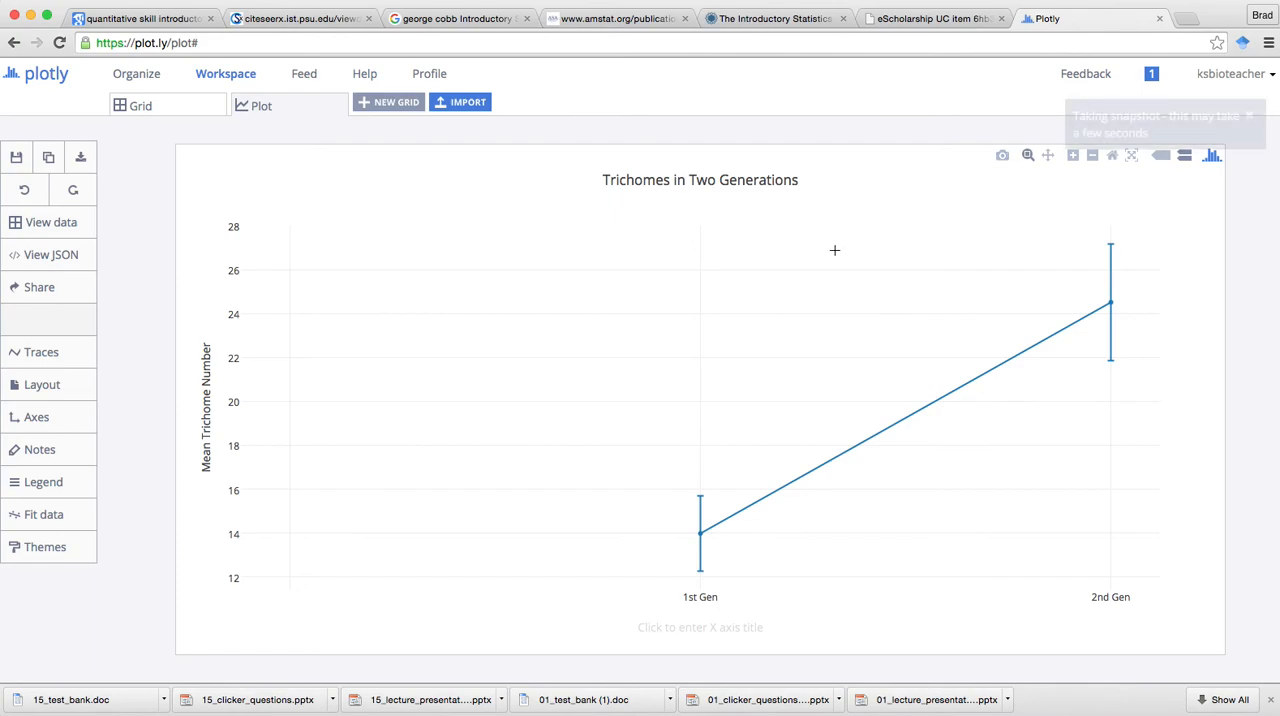
left_click(1002, 156)
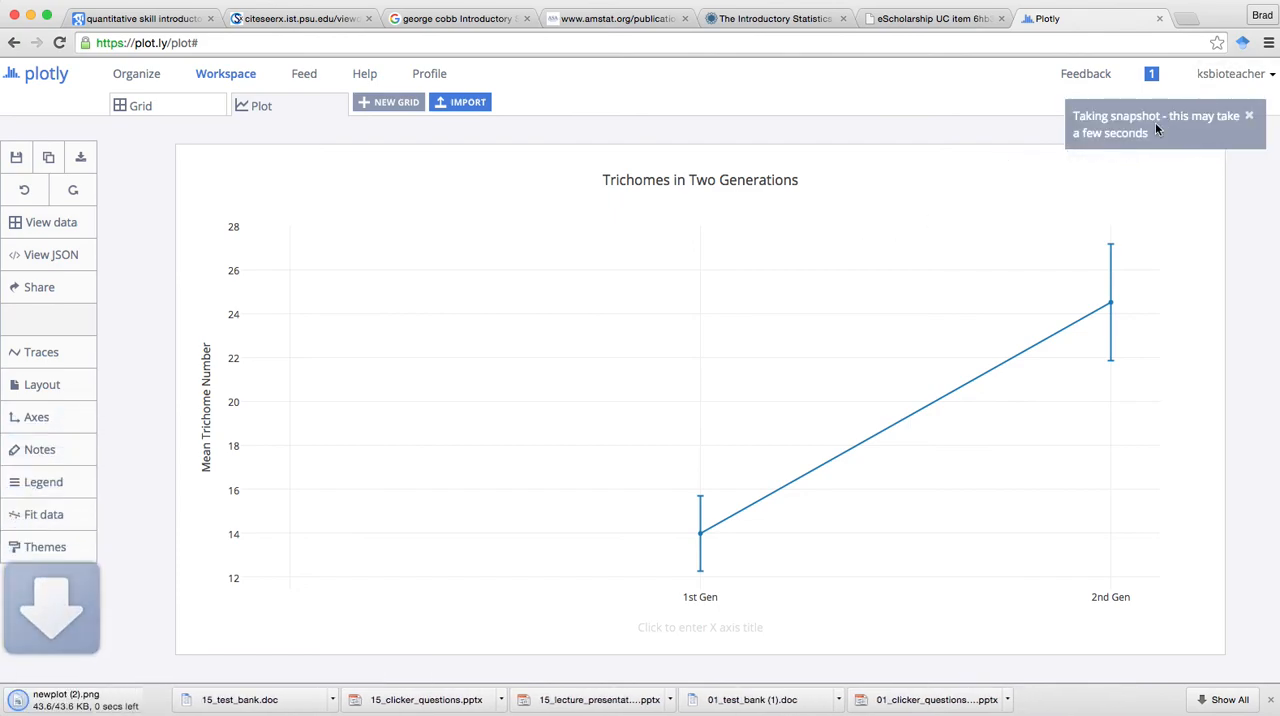